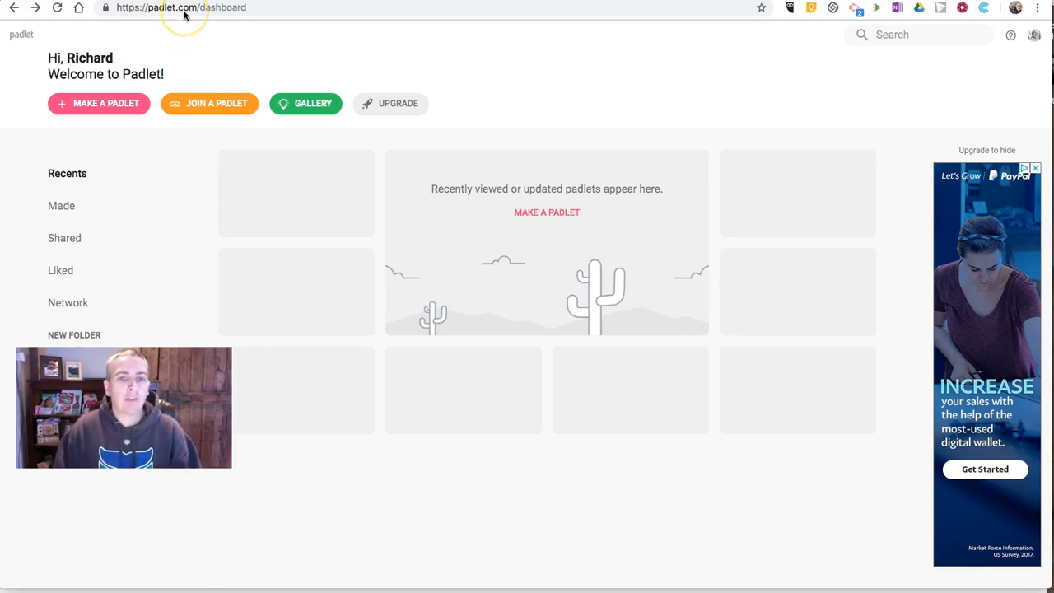
mouse_move(237, 115)
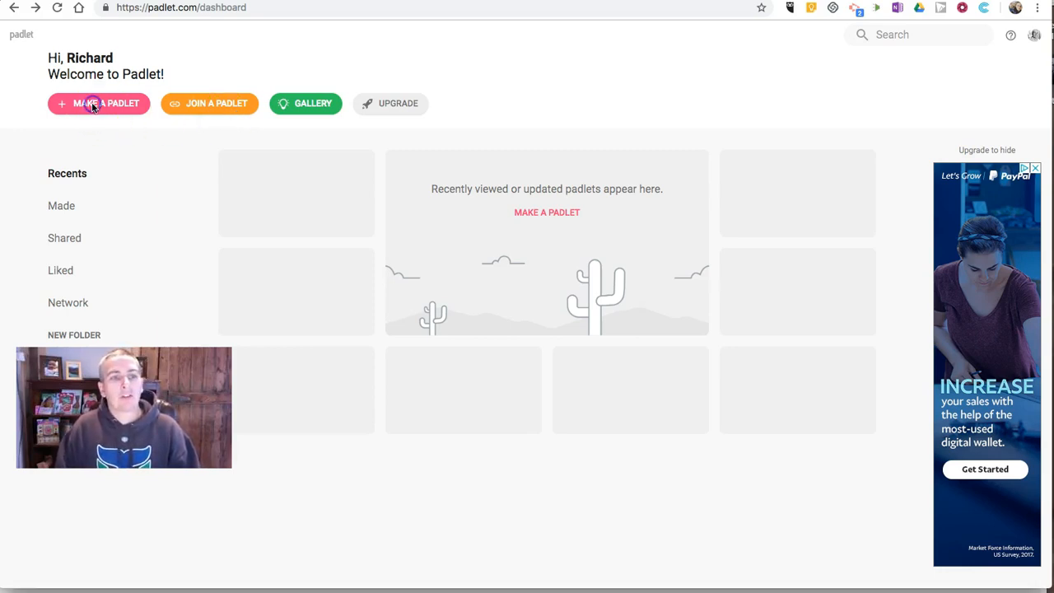
Step: Create a new padlet using the Backchannel layout
left_click(98, 102)
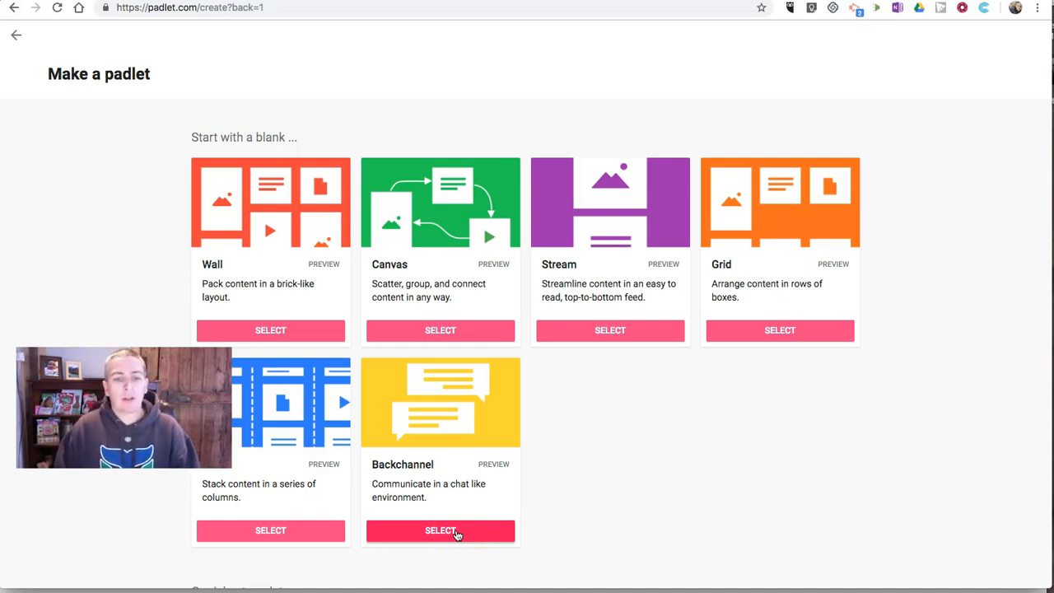
left_click(439, 530)
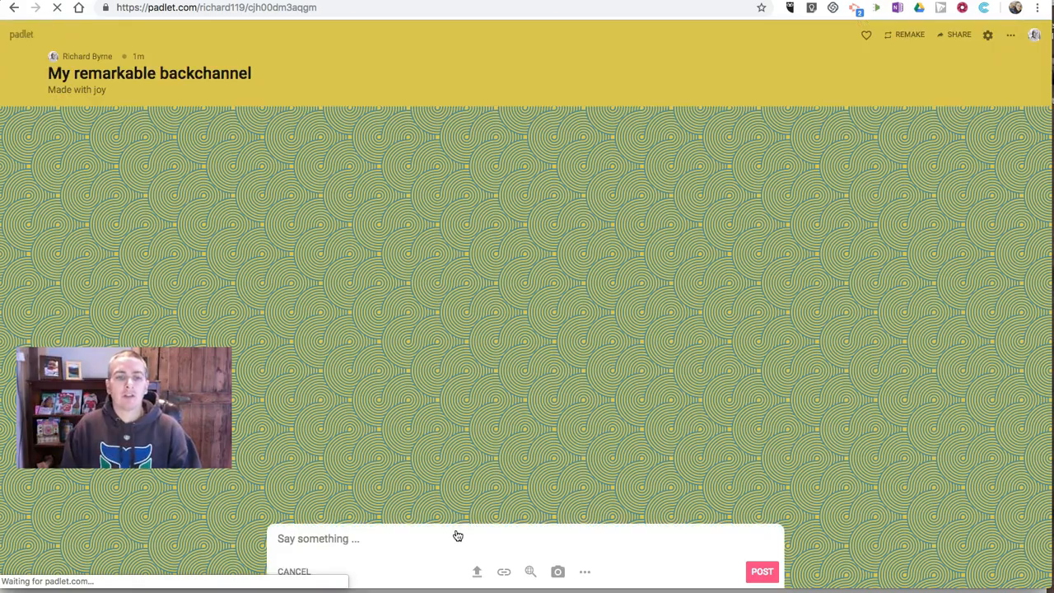
Step: Retitle the padlet "Mr. Byrne's Classroom Discussion"
left_click(987, 35)
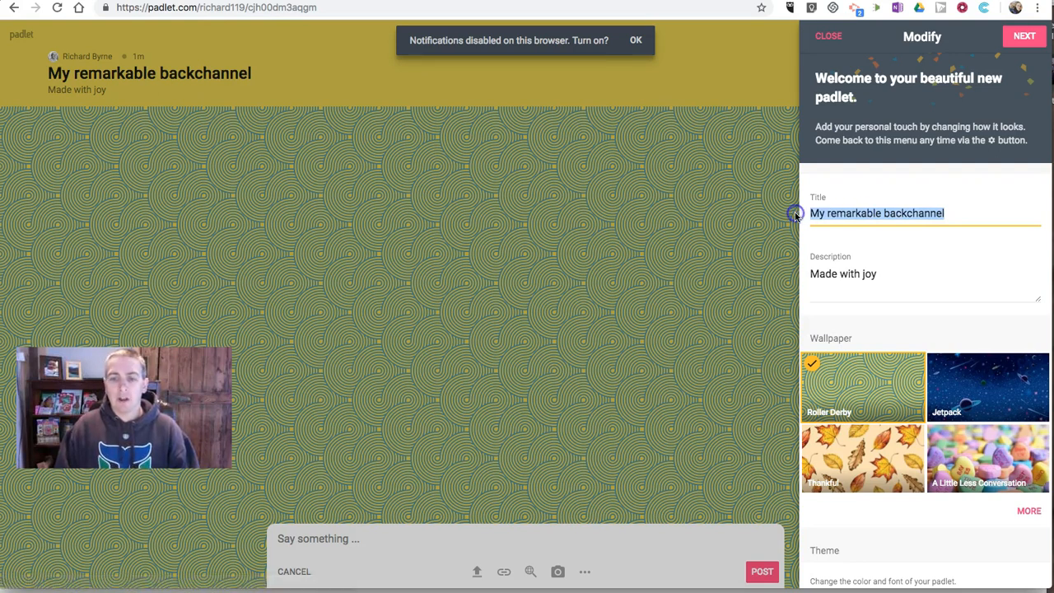
type("Mr,.")
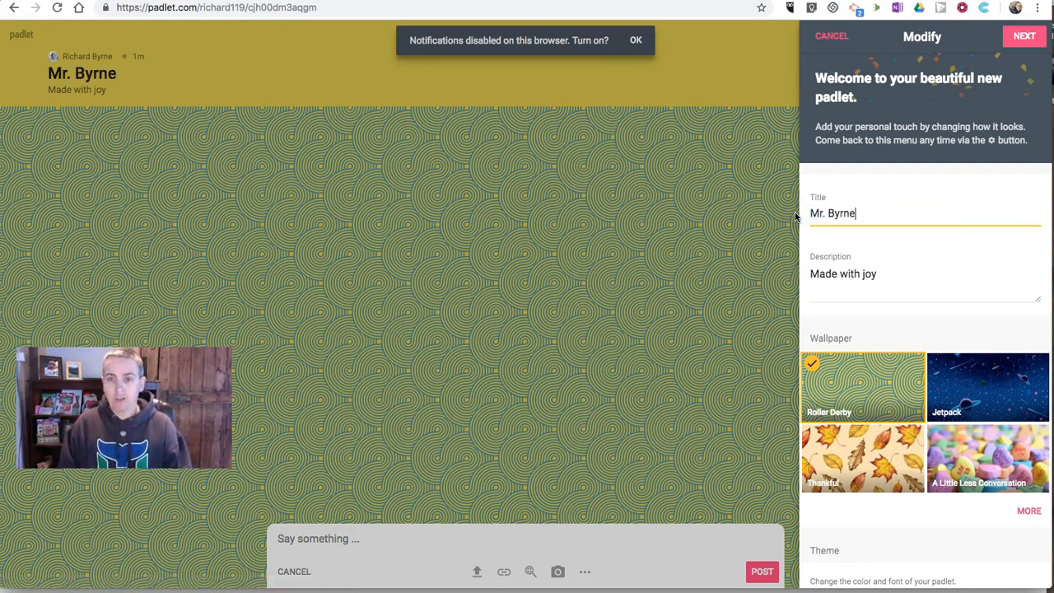
type("'s Classroom")
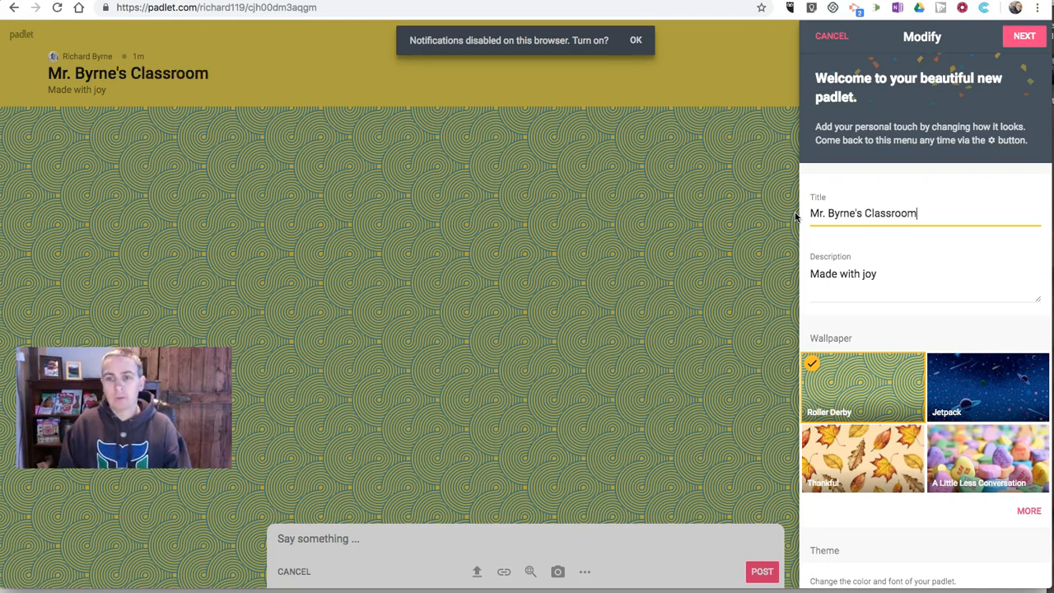
type("Discussion")
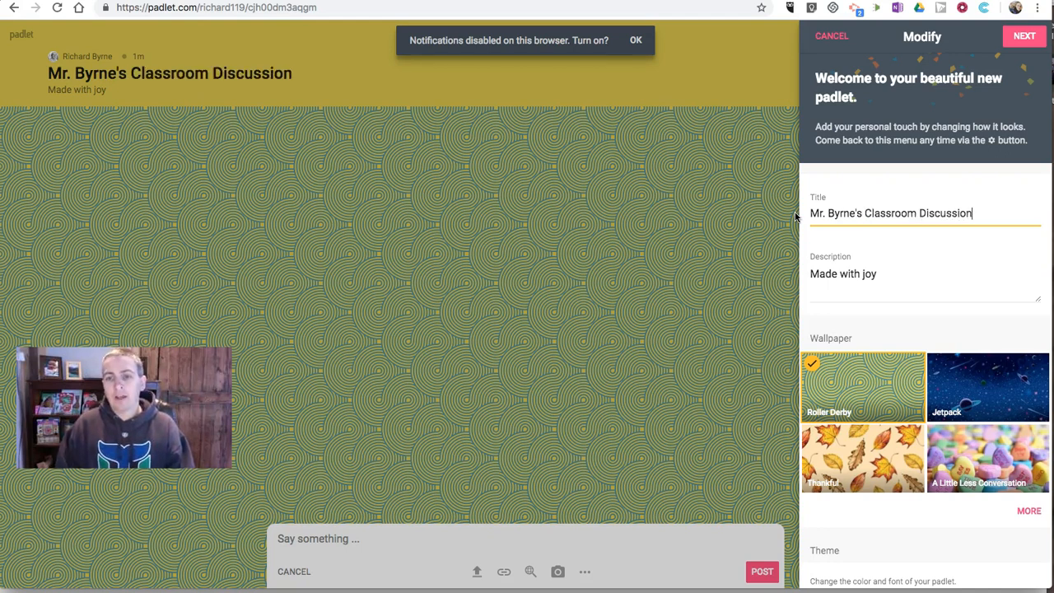
Step: Replace the description with a place to ask and answer questions during today's lesson
left_click(852, 273)
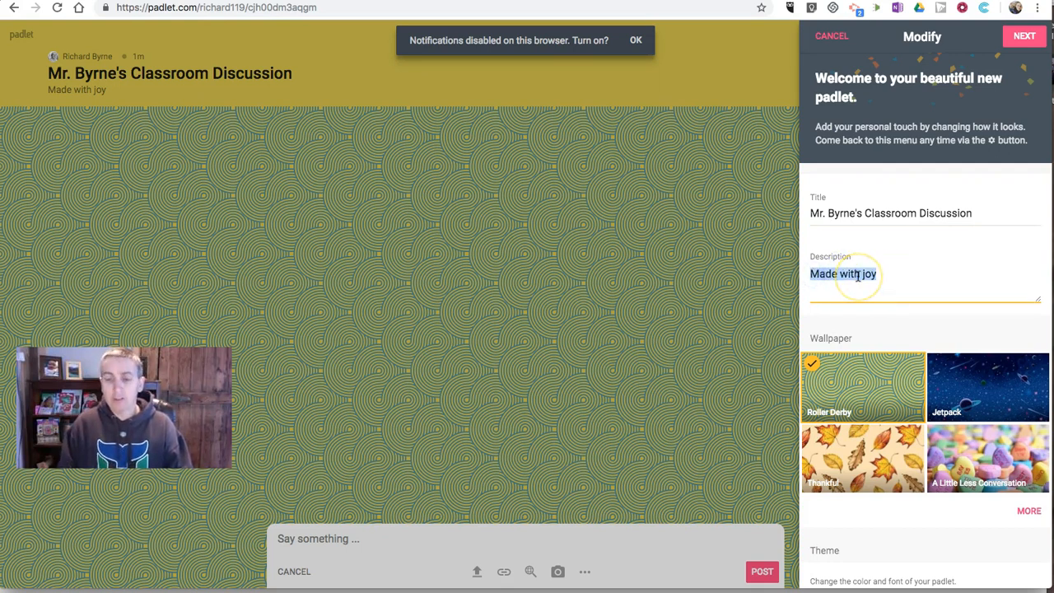
type("Please use this spa")
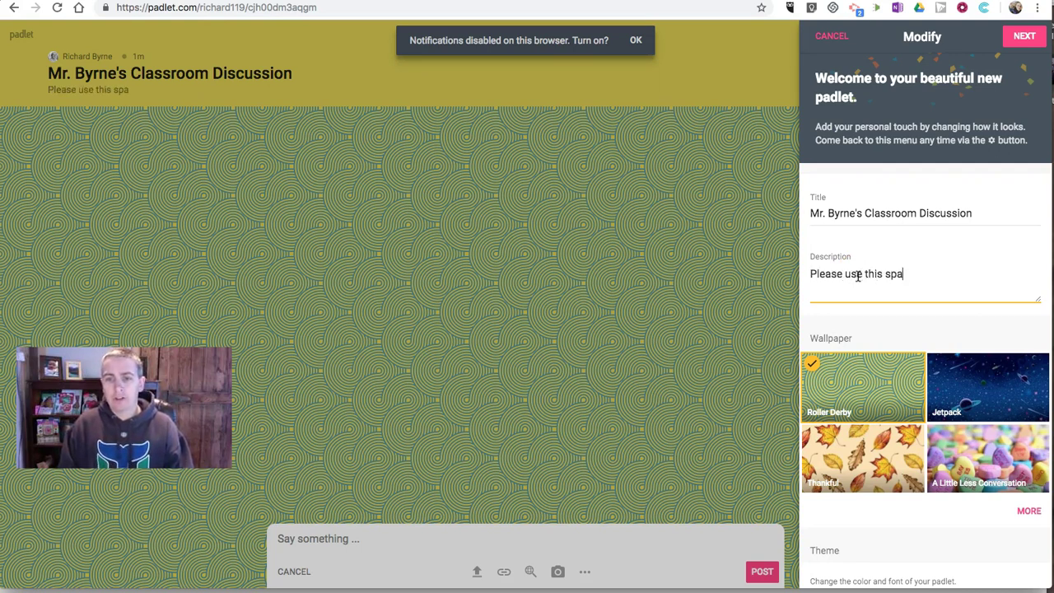
type("ce to ask")
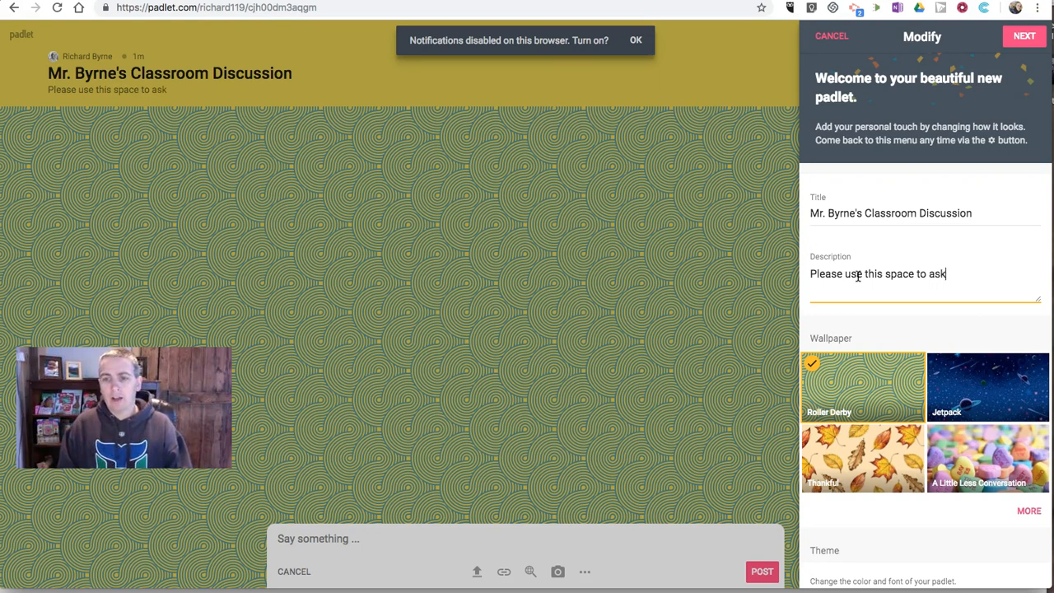
type("questions and")
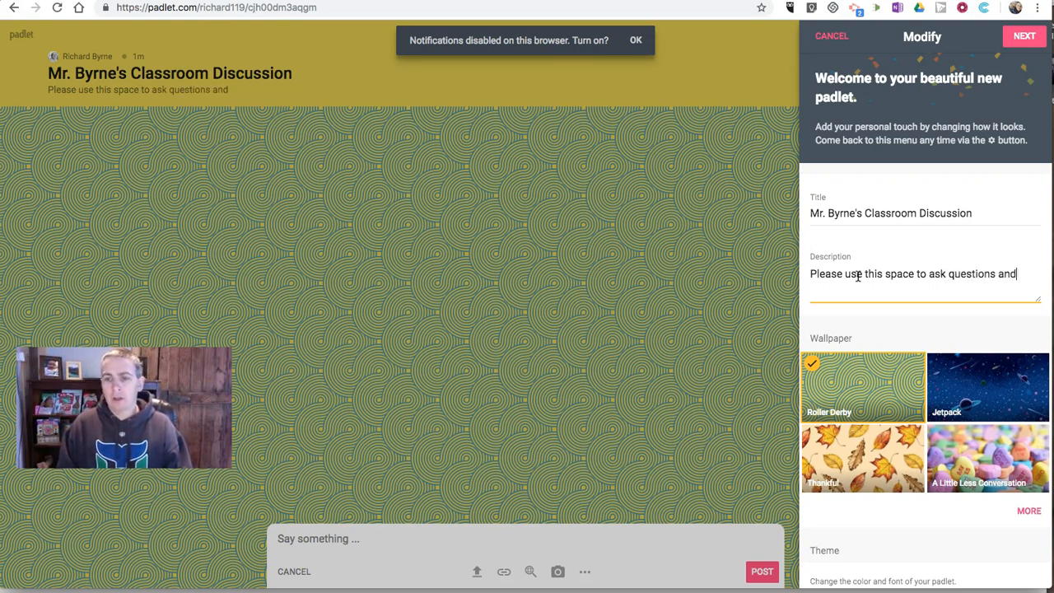
type("answer questions d")
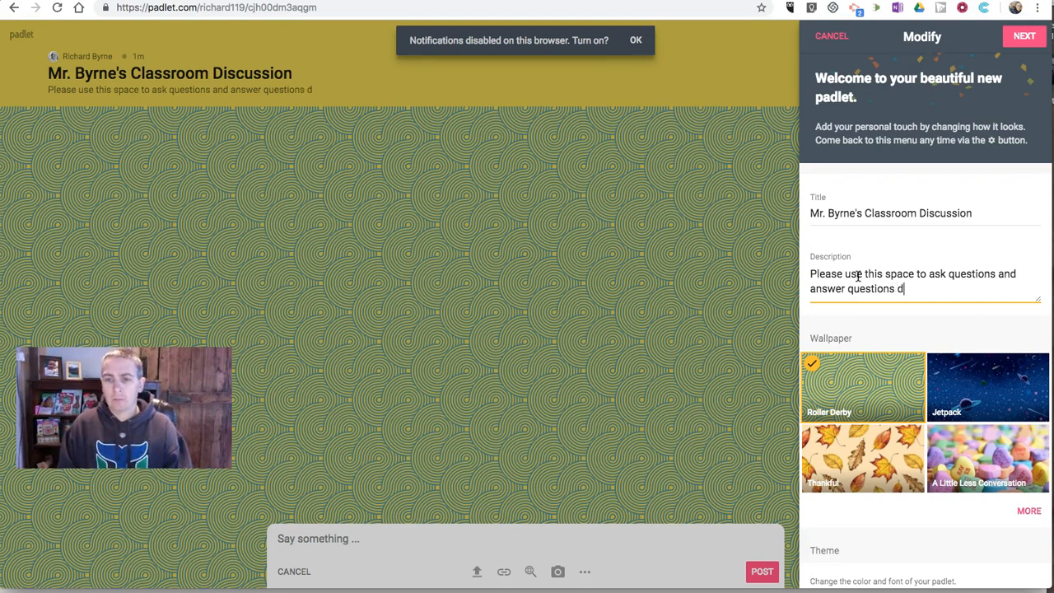
type("uring the course o")
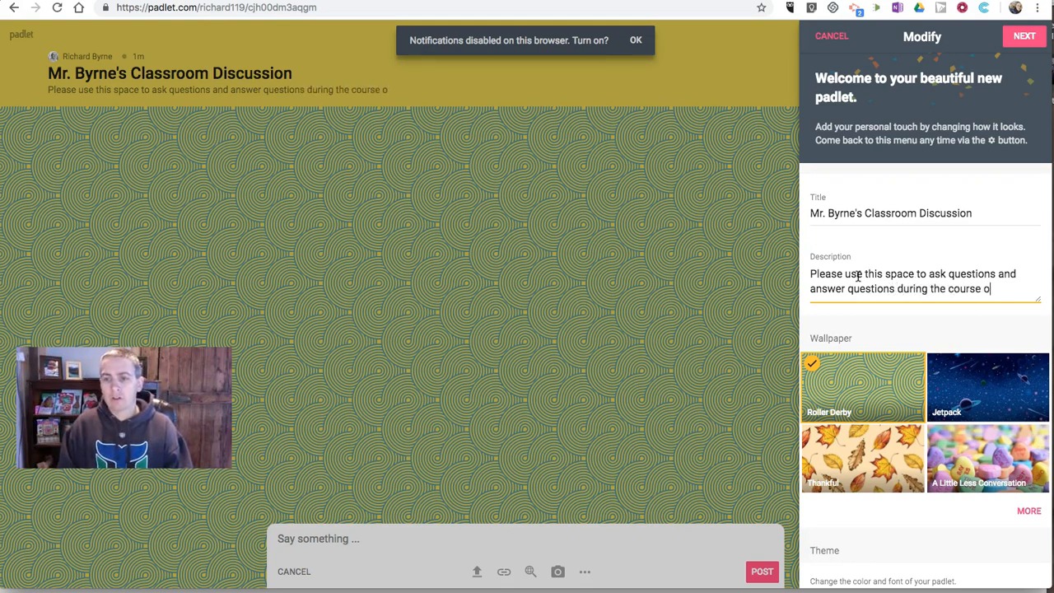
type("f today's")
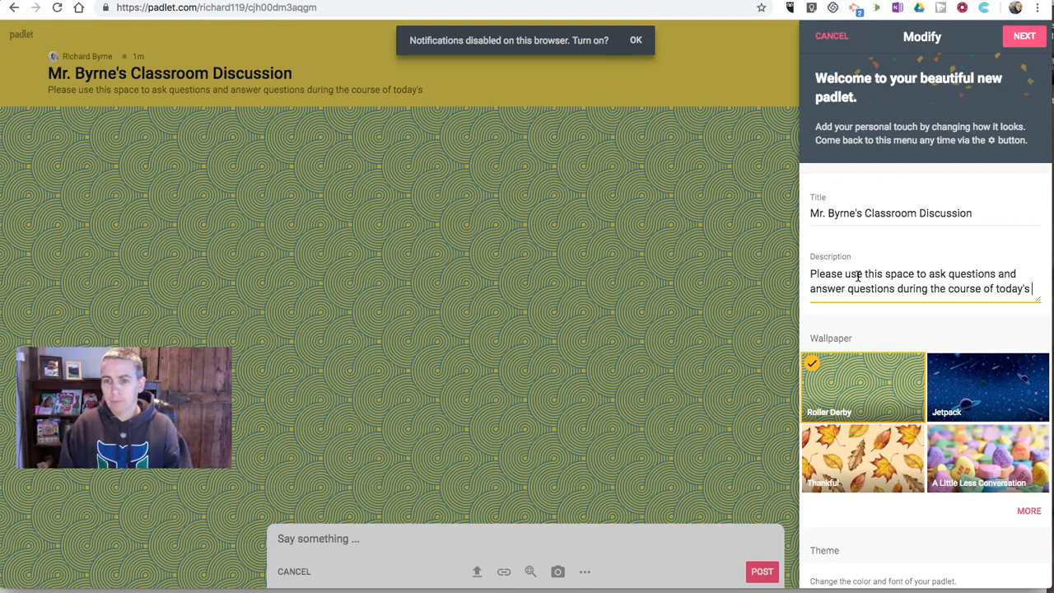
type("lesson.")
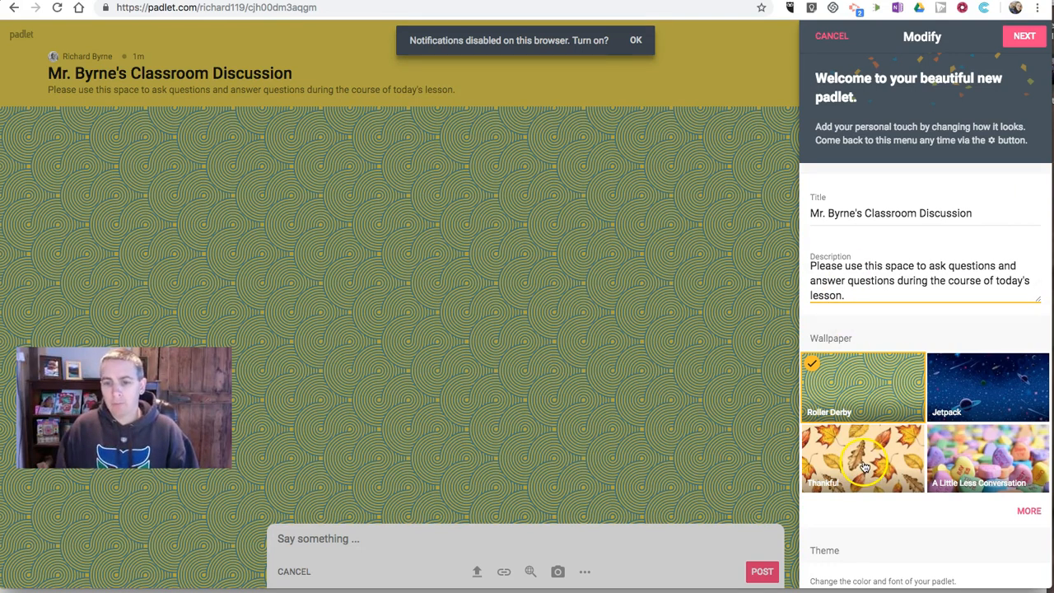
Step: Apply the autumn-leaves Thankful wallpaper and continue to privacy settings
left_click(862, 459)
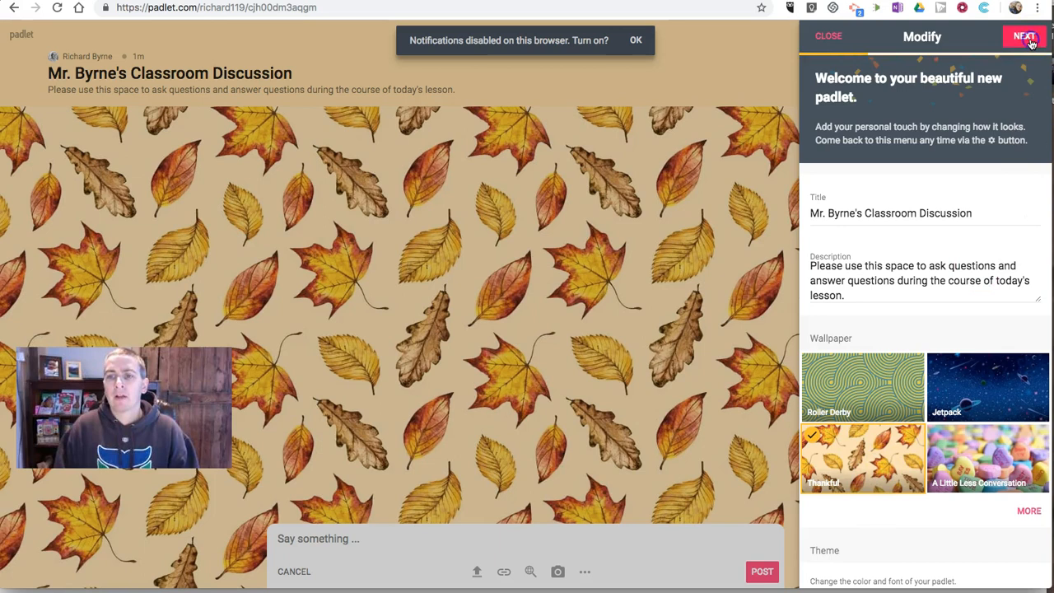
left_click(1023, 36)
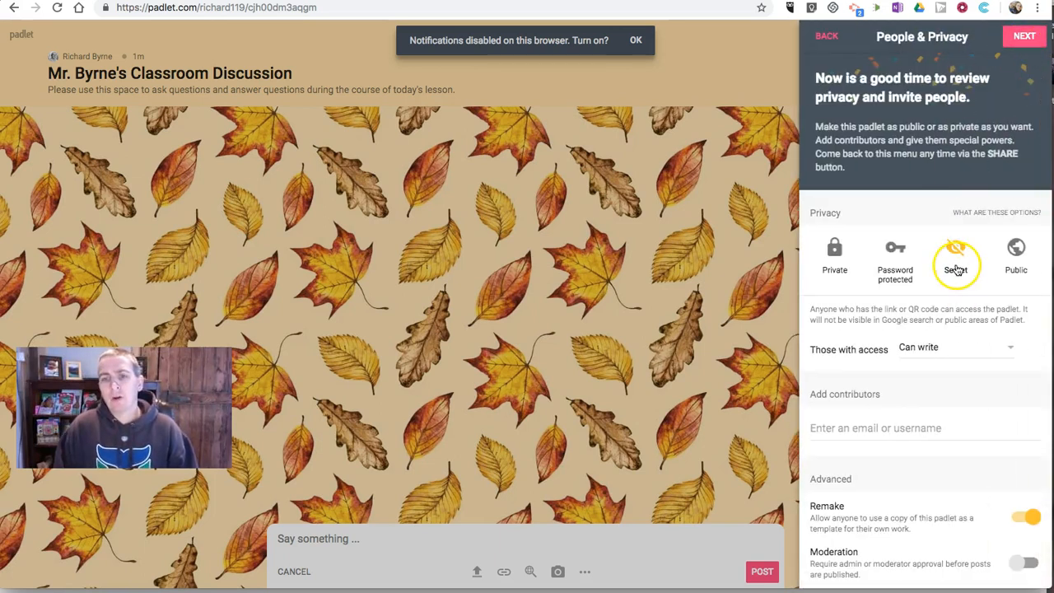
mouse_move(840, 299)
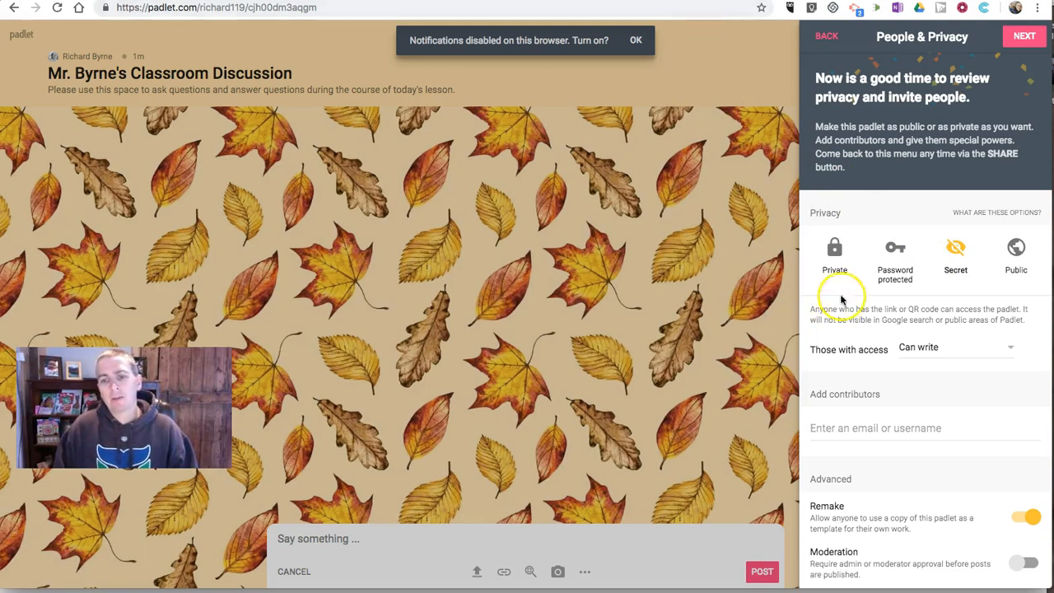
mouse_move(947, 356)
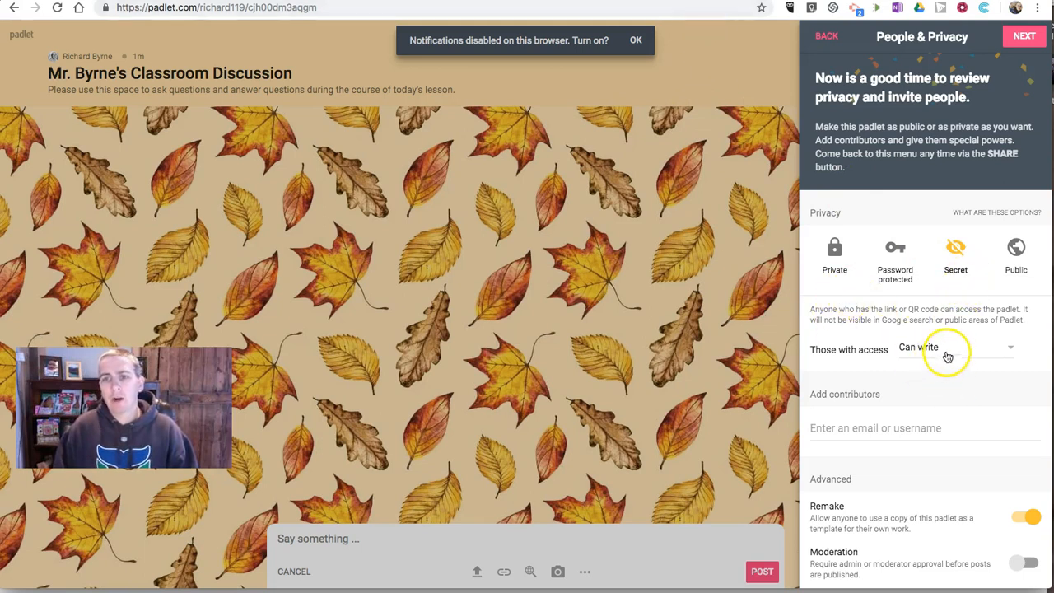
Step: Keep Secret privacy with Can write access, finish setup and start a new post
left_click(1024, 36)
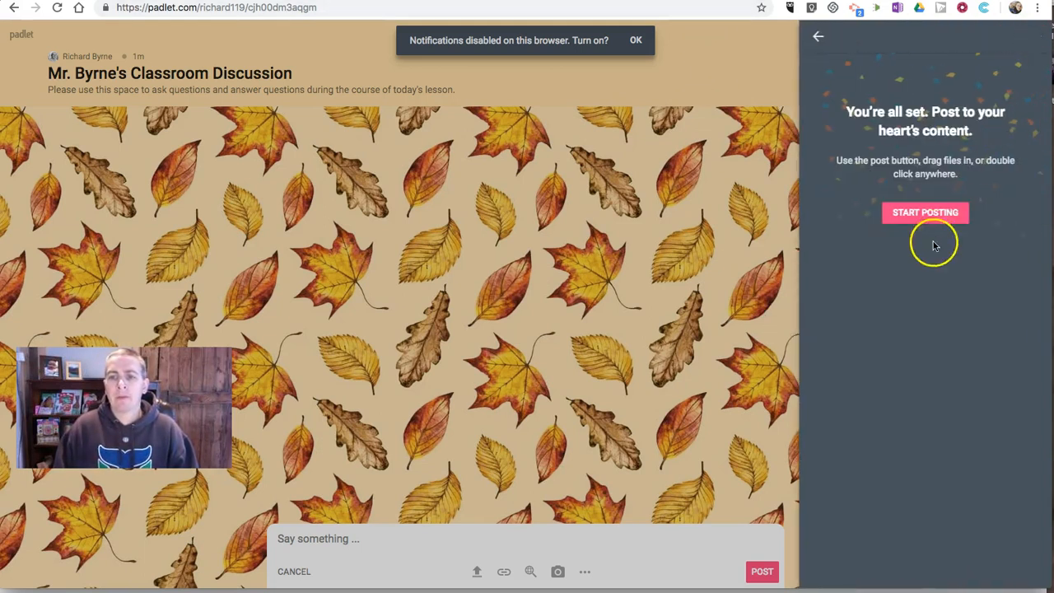
left_click(817, 36)
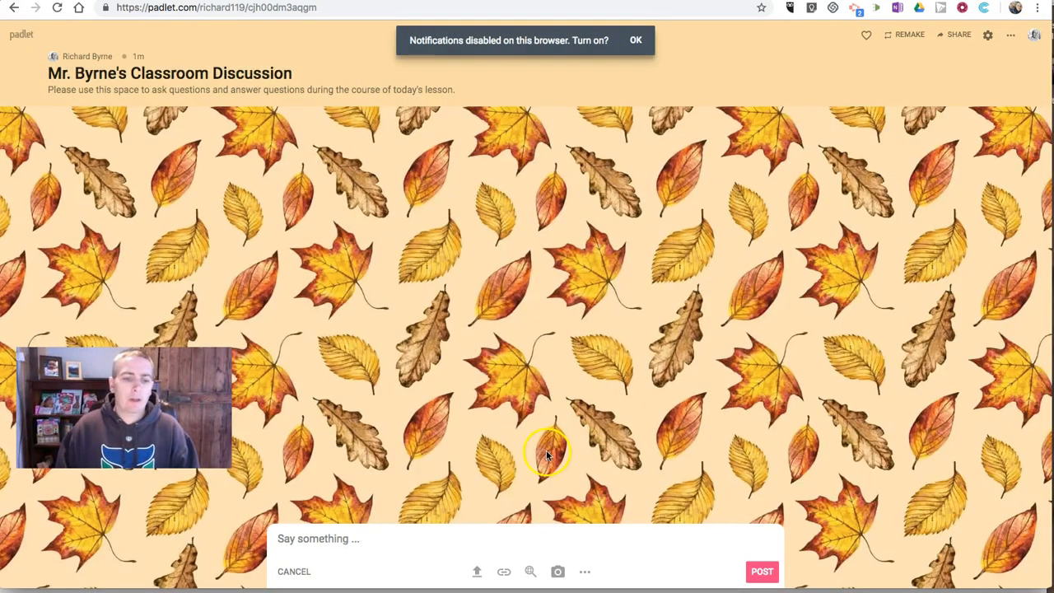
left_click(365, 539)
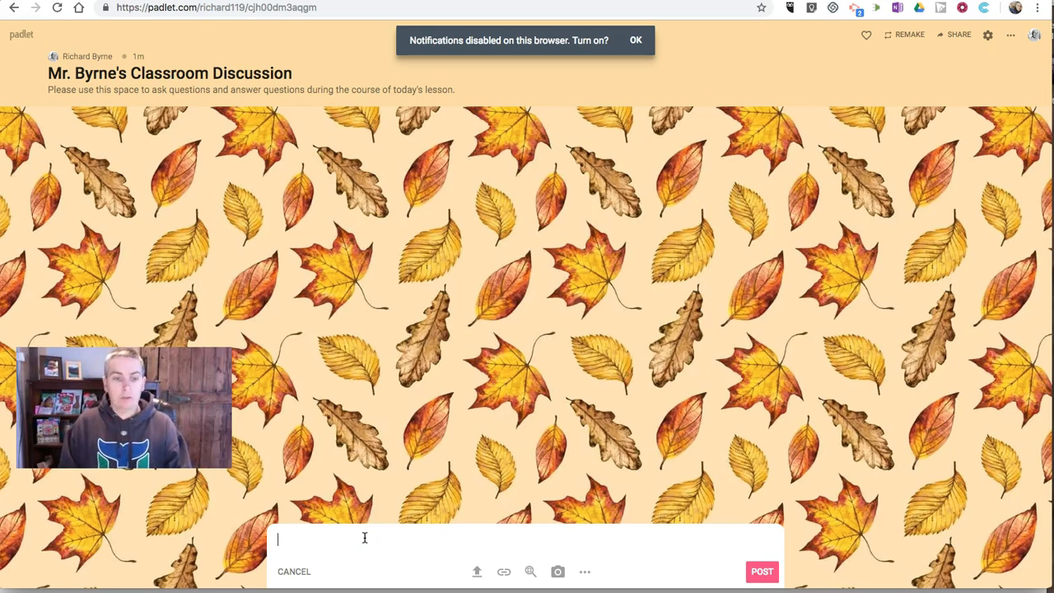
Step: Post a welcome asking students to share a question about yesterday's lesson, then select the padlet address
type("Welcome to class P")
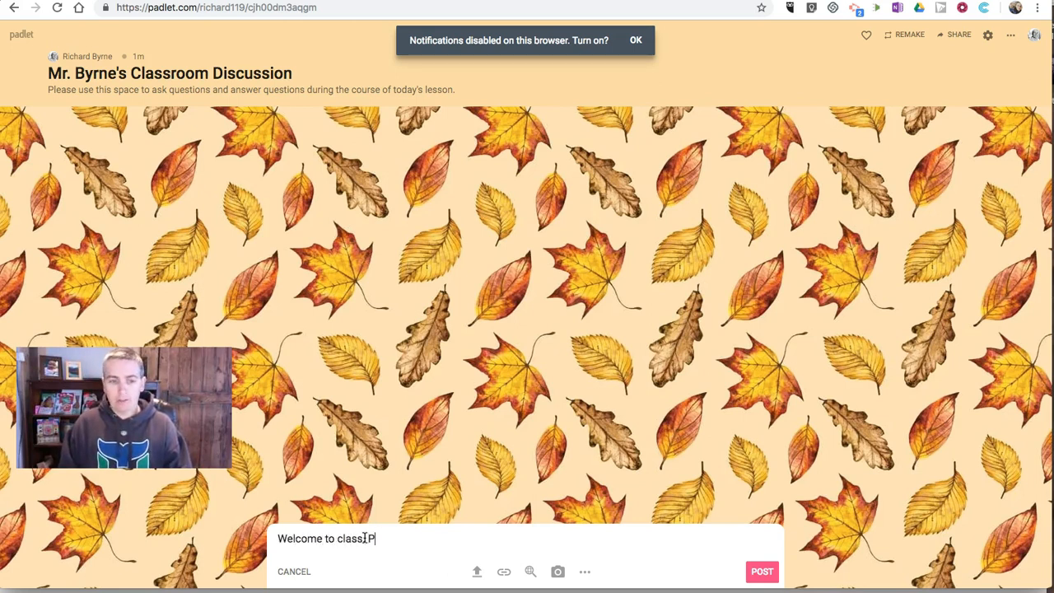
type("lease share a")
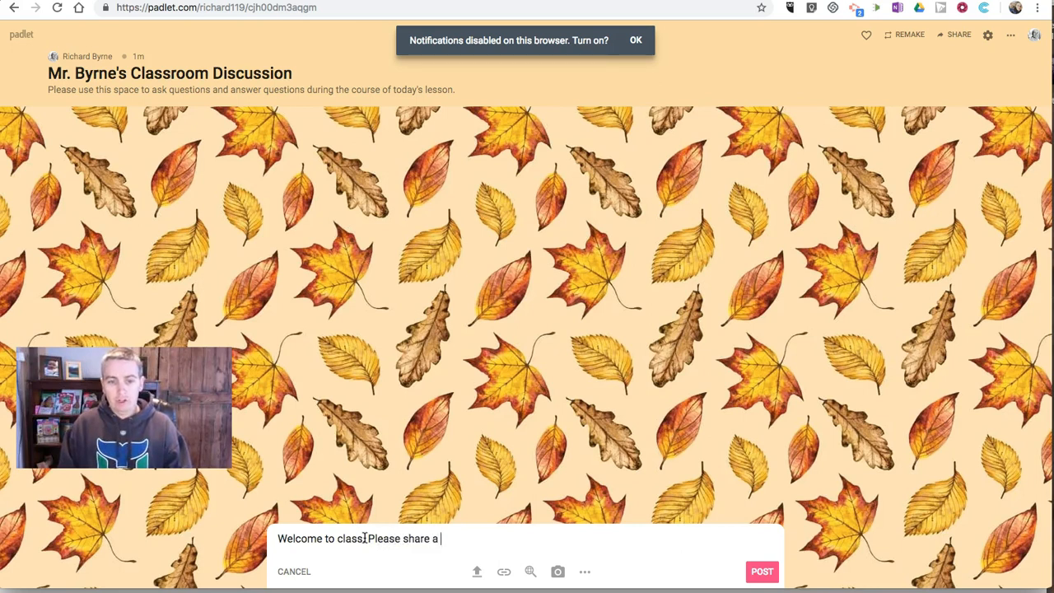
type("question that you")
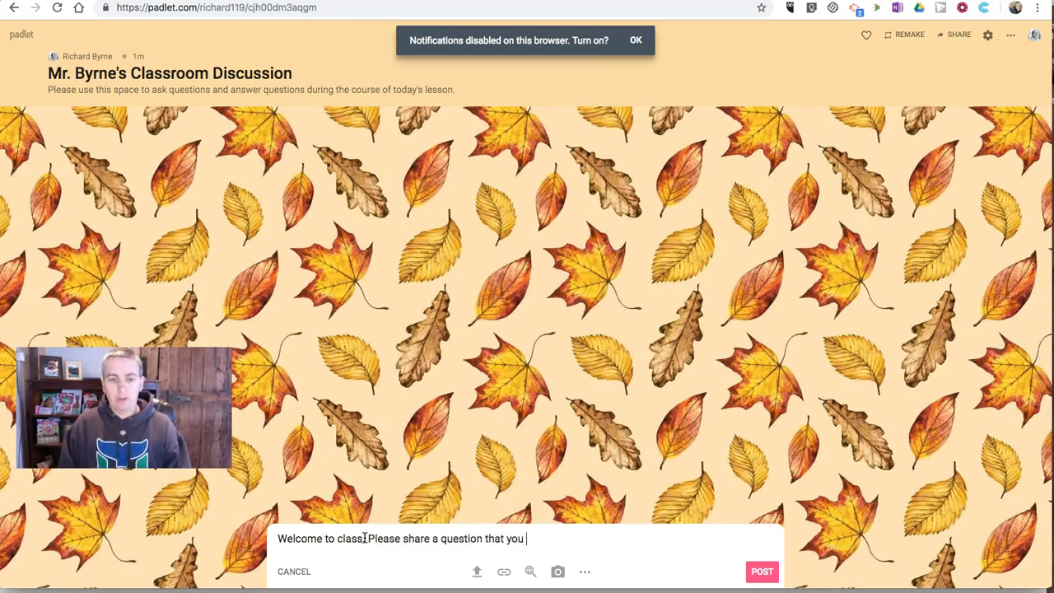
type("have about")
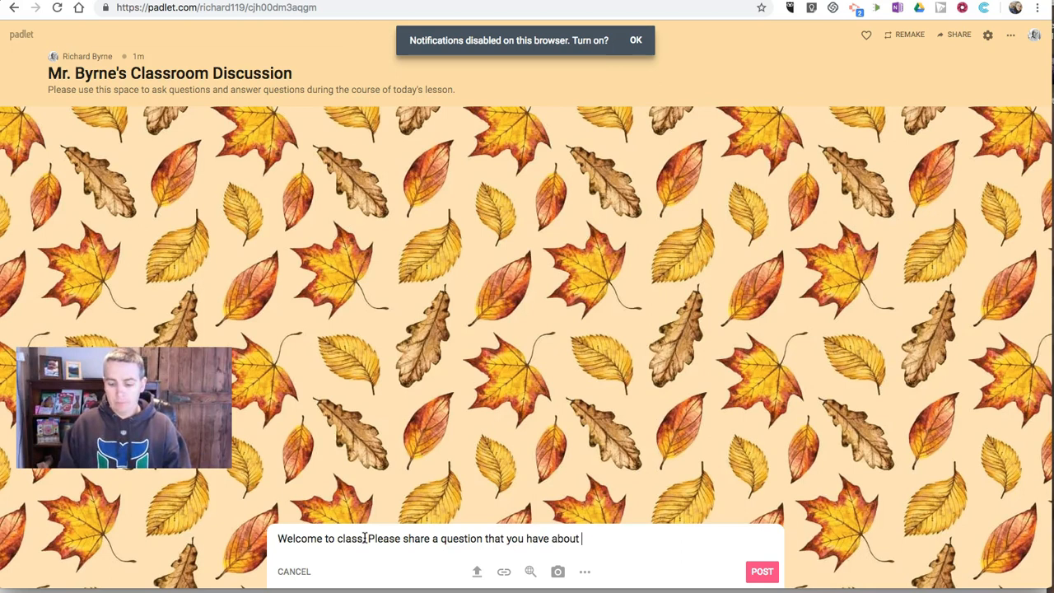
type("yesterday's")
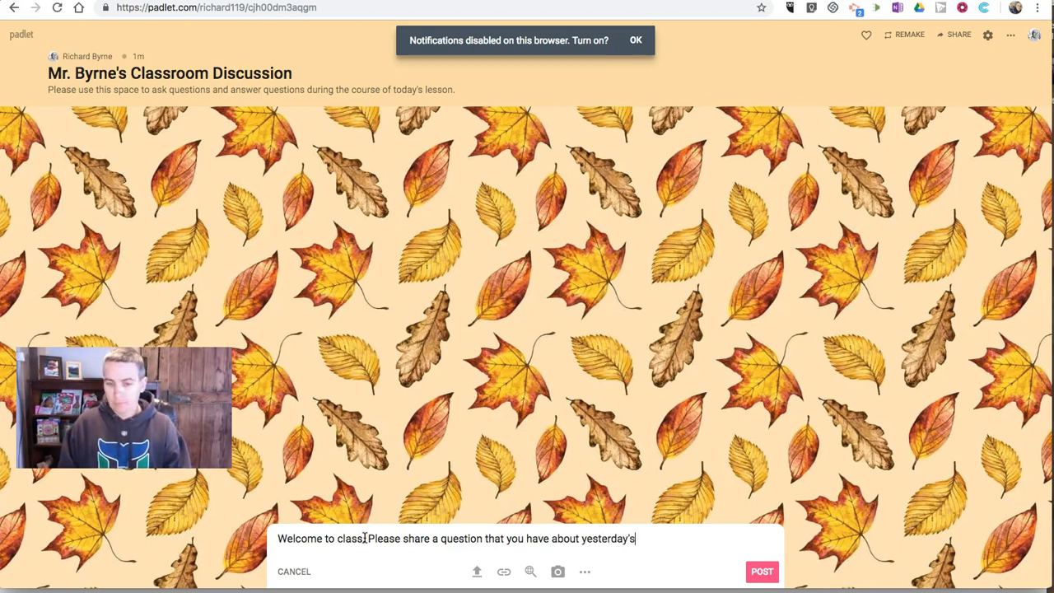
type("lesson.")
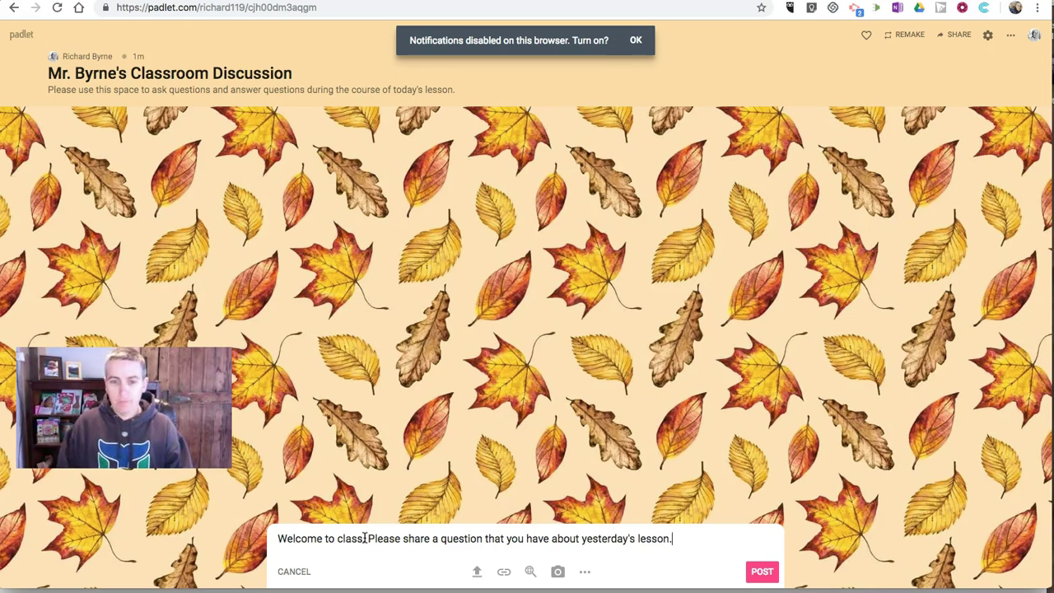
left_click(761, 570)
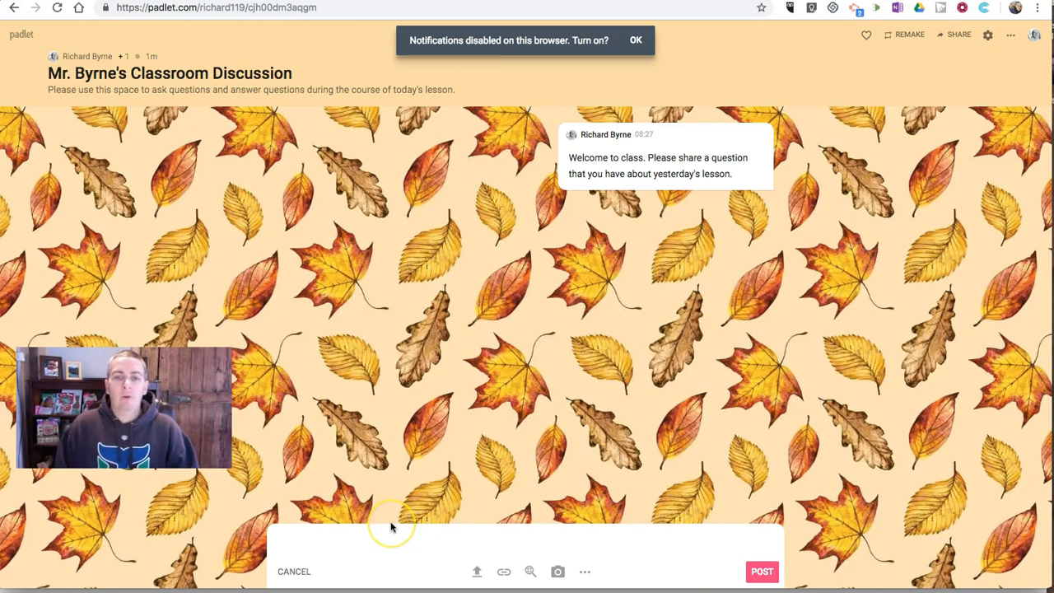
mouse_move(381, 285)
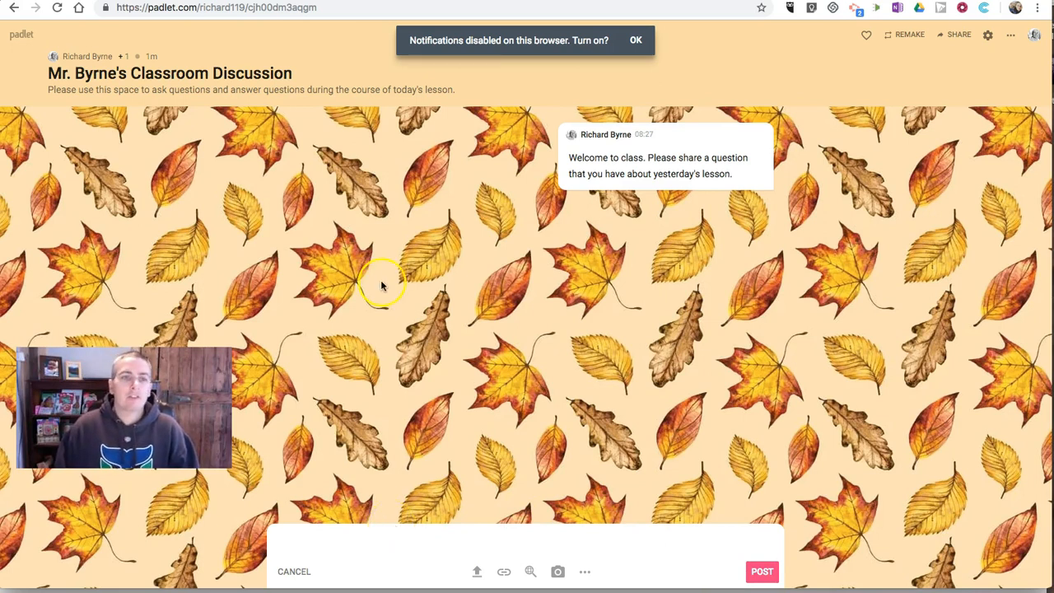
mouse_move(325, 551)
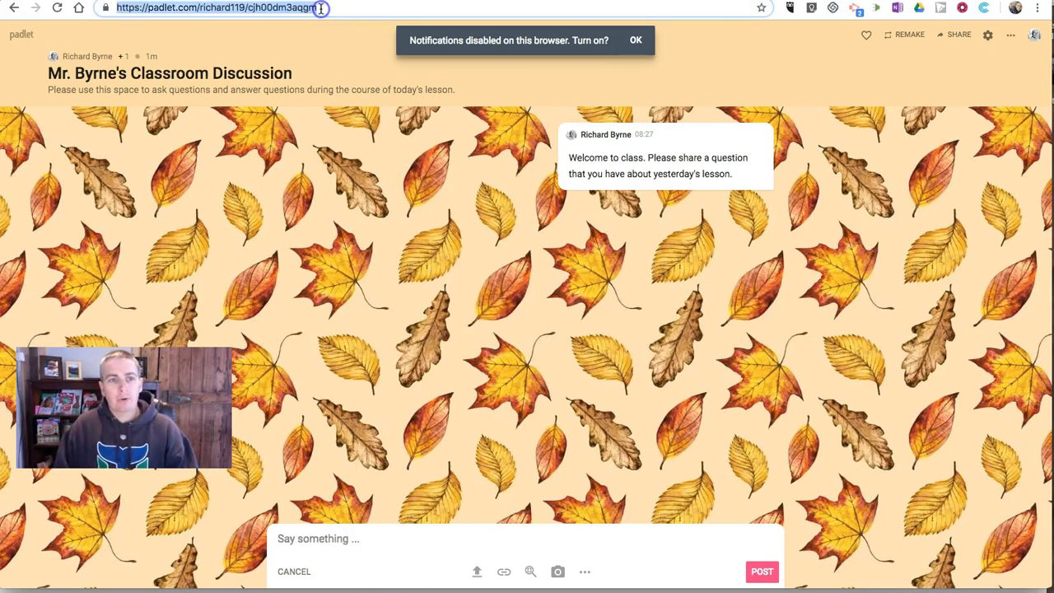
left_click(350, 539)
type("I want to kno")
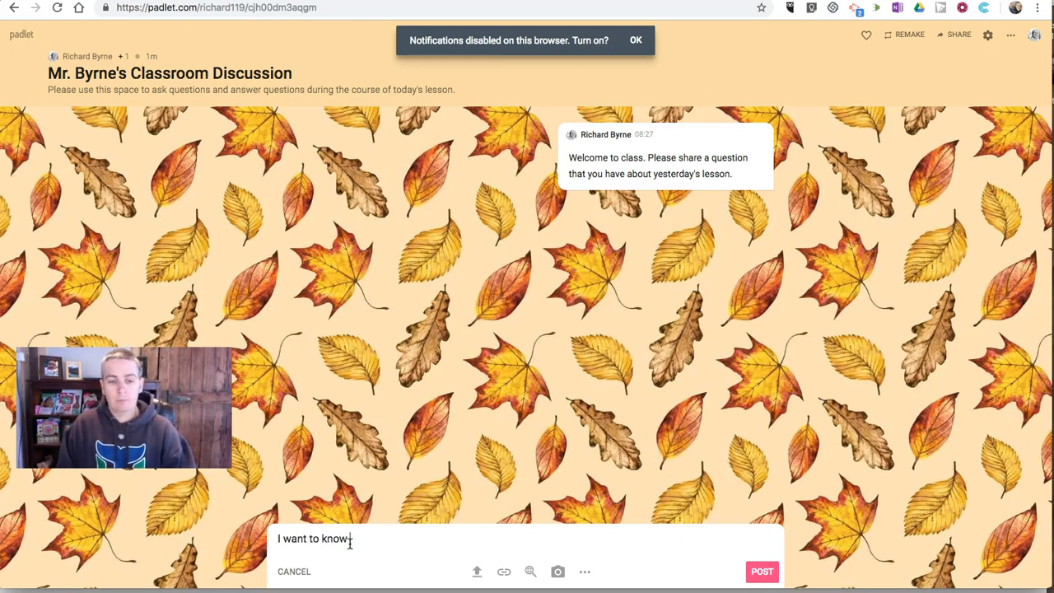
Step: Post the question asking when the Macy's Parade started and whether it paused during WWII
type("whe")
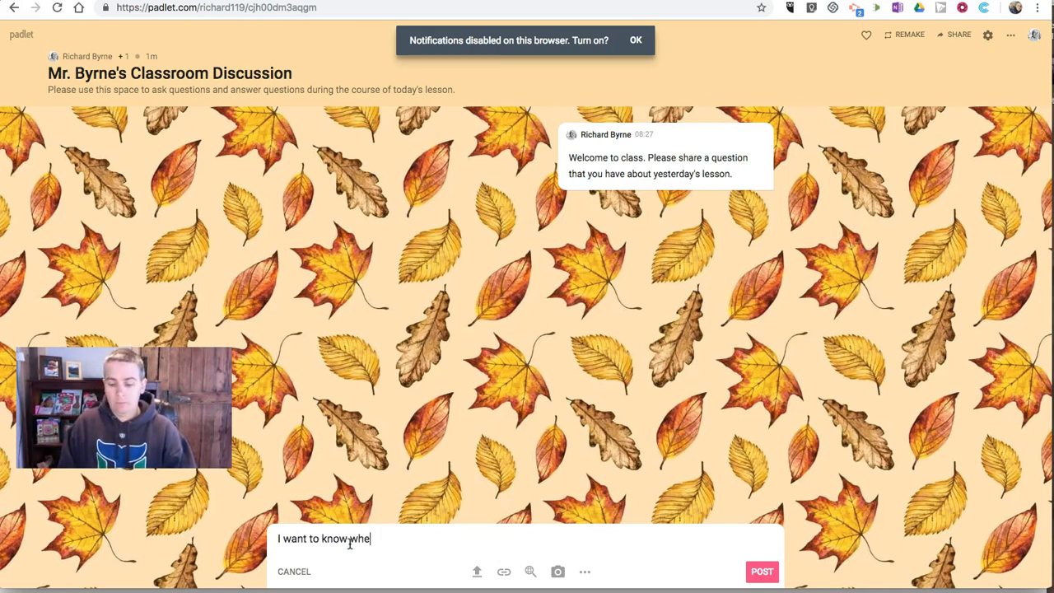
type("n the Macy")
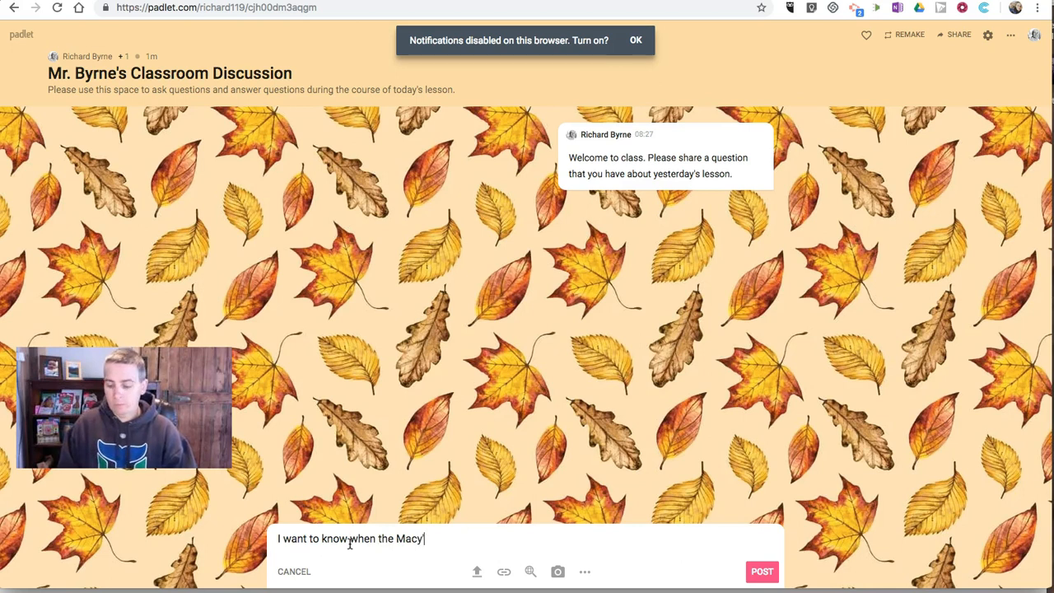
type("'s Parade")
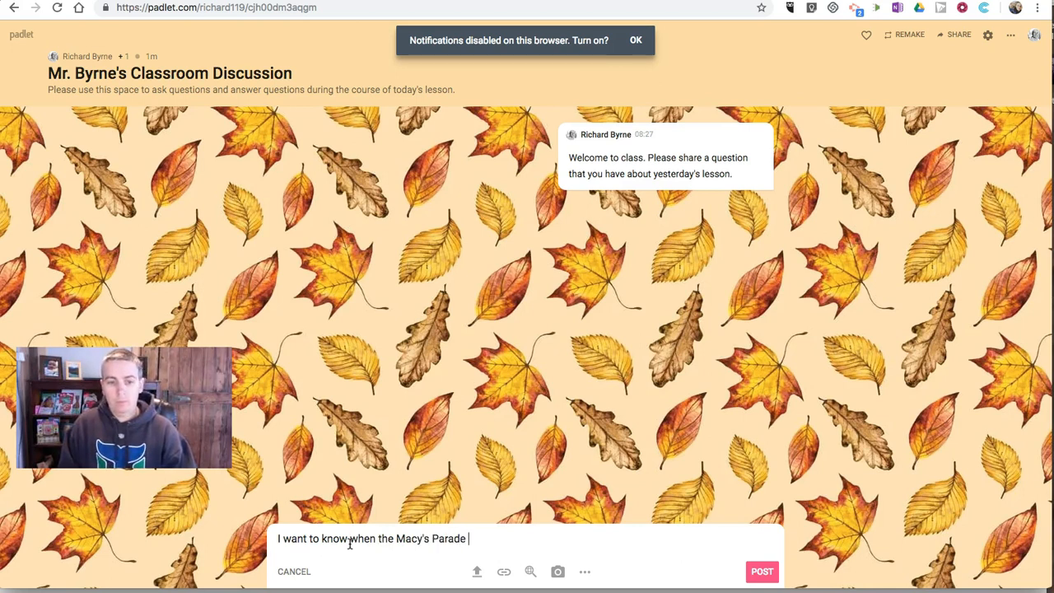
type("started and if")
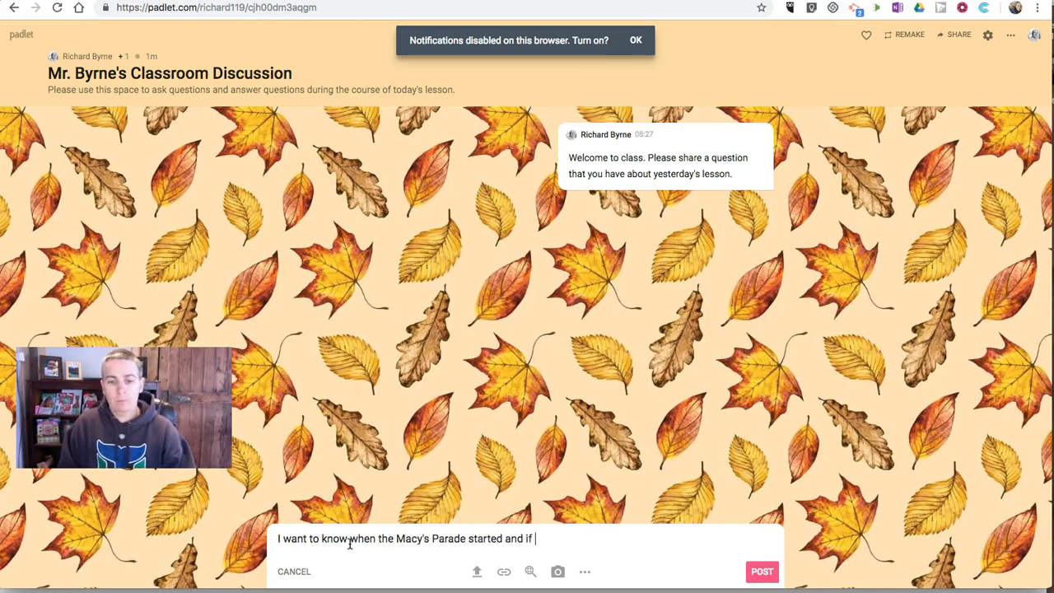
type("it conti")
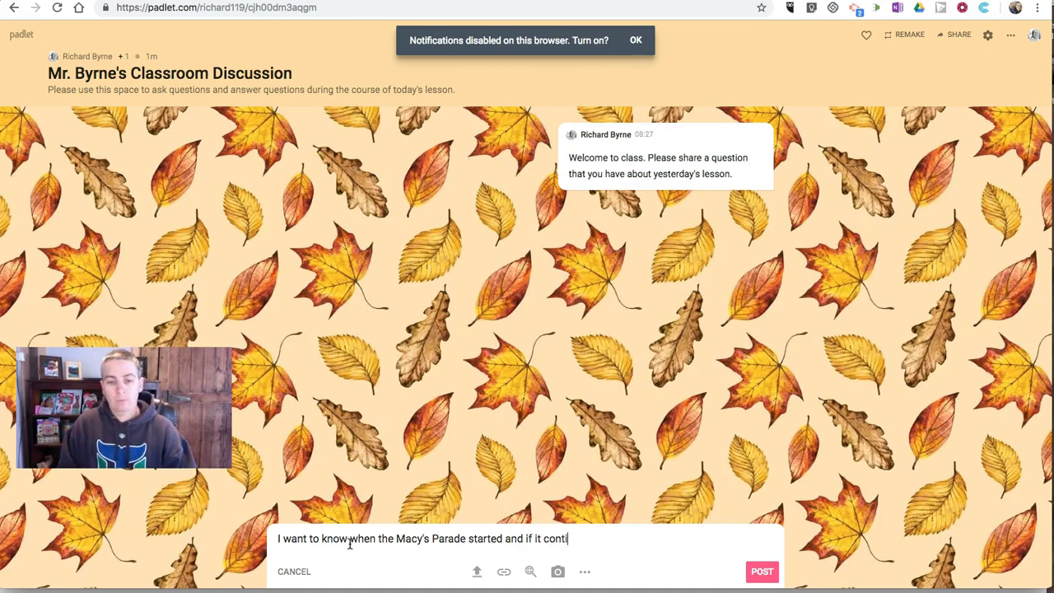
type("nued during")
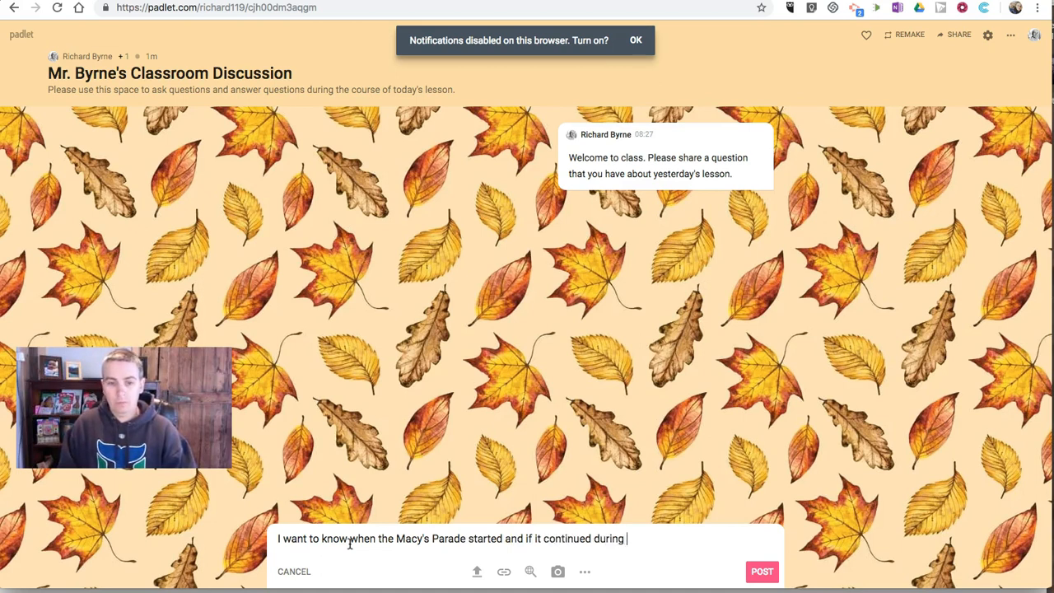
type("WWII")
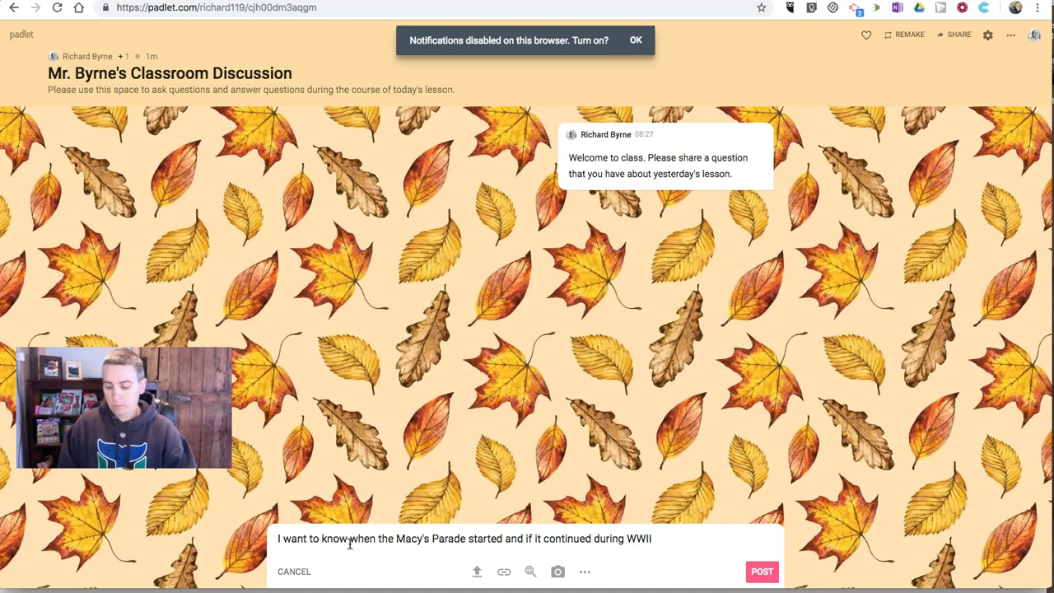
type("or if it w")
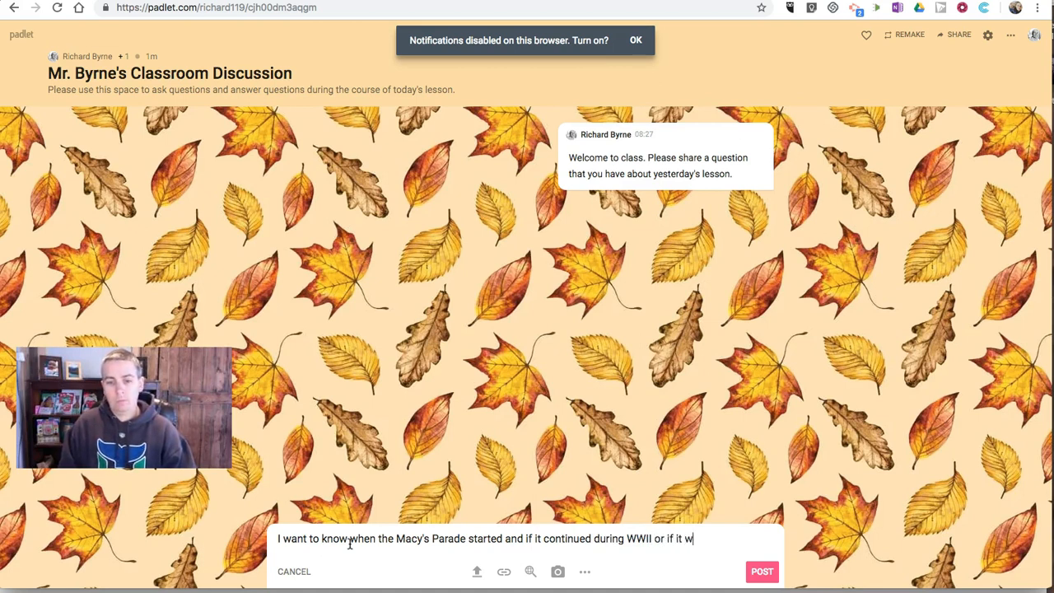
type("ent on hia")
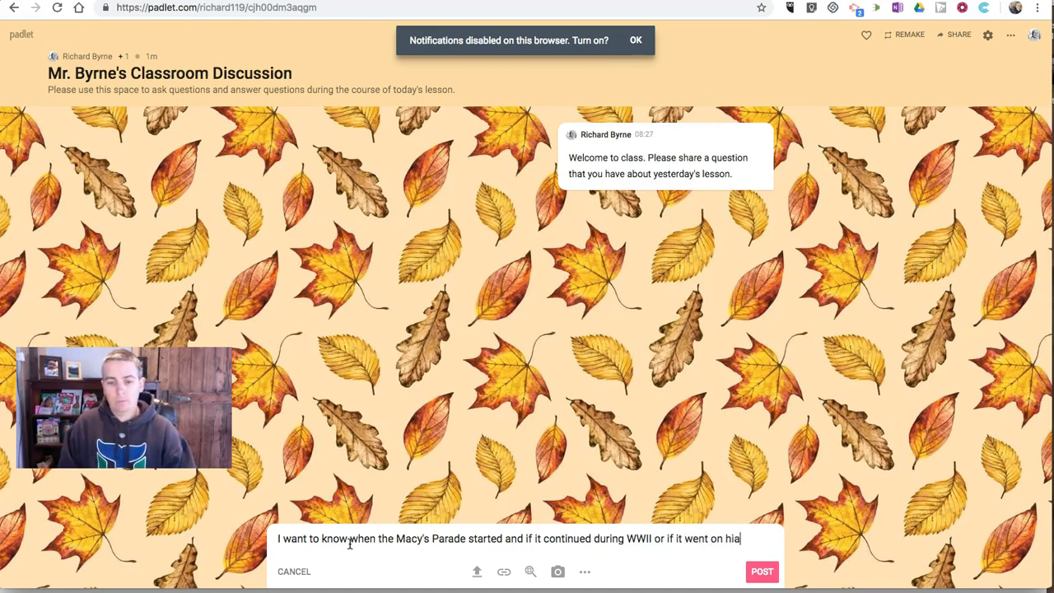
type("tus")
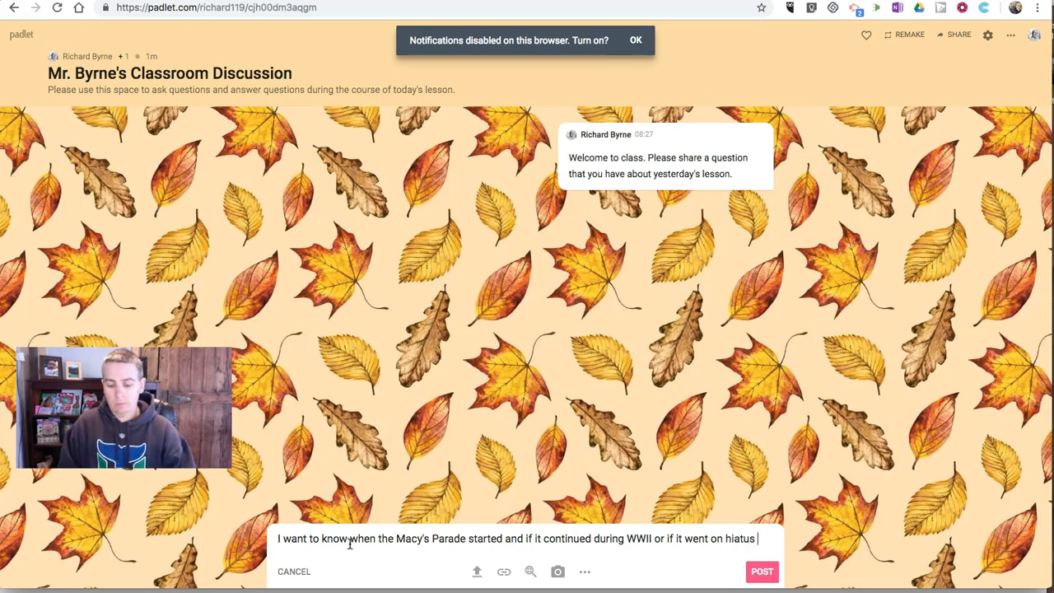
type("during those year")
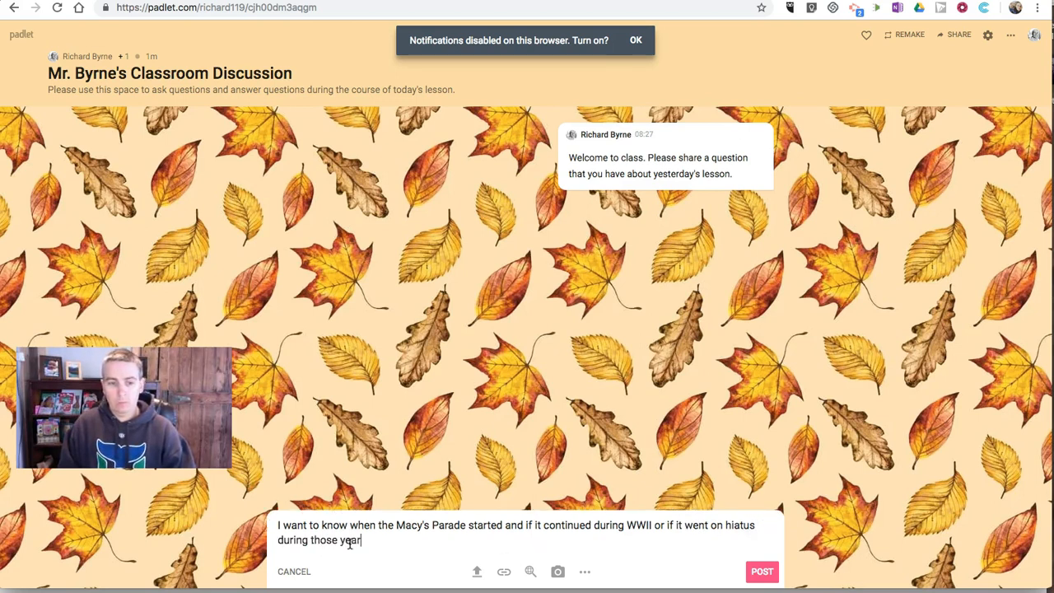
type("s.")
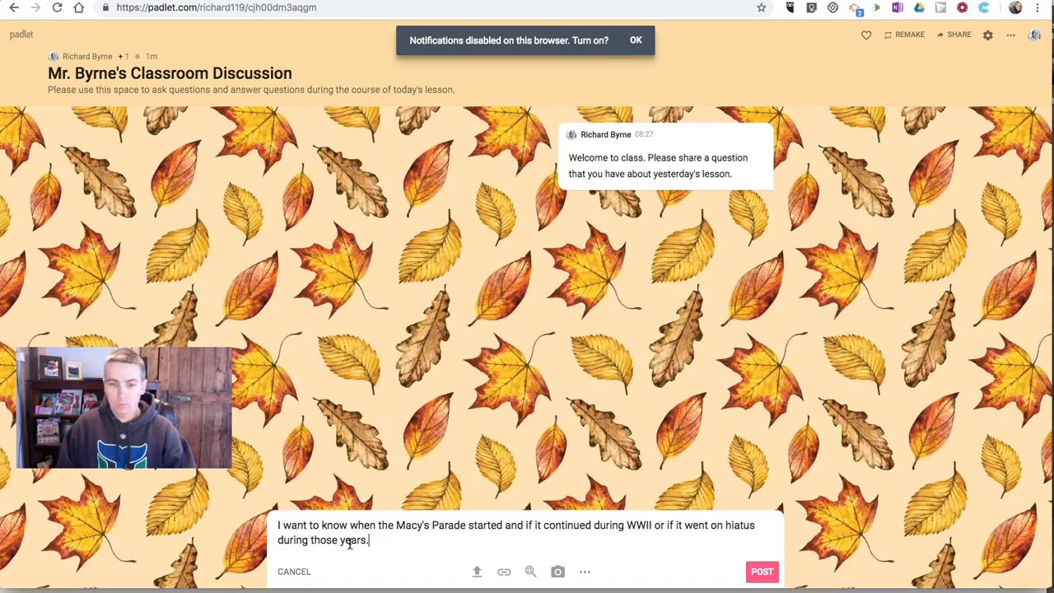
left_click(761, 571)
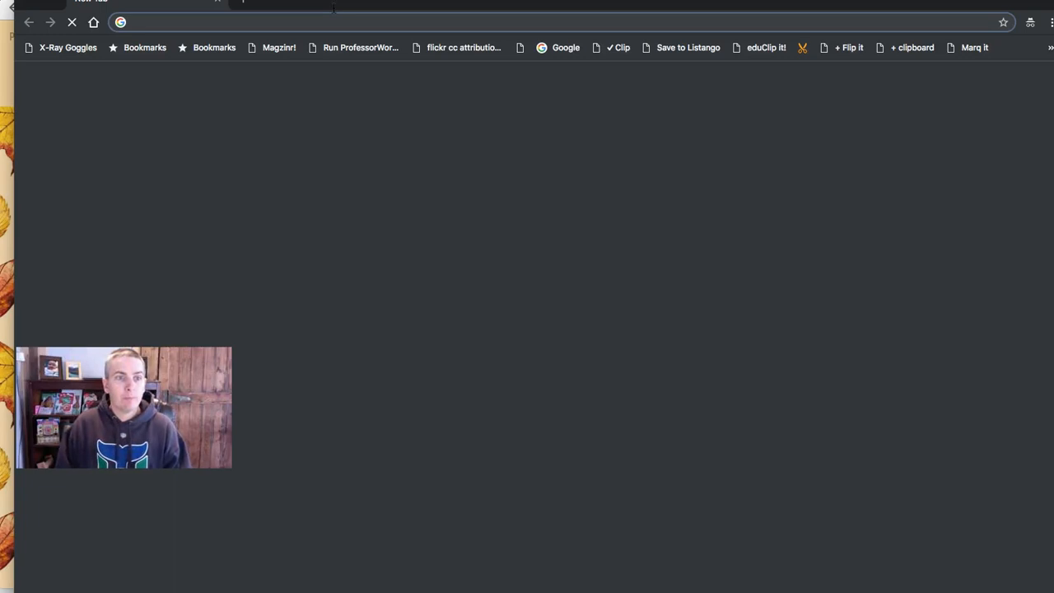
type("https://padlet.com/richard119/cjh00dm3aqgm")
type("I learned that ")
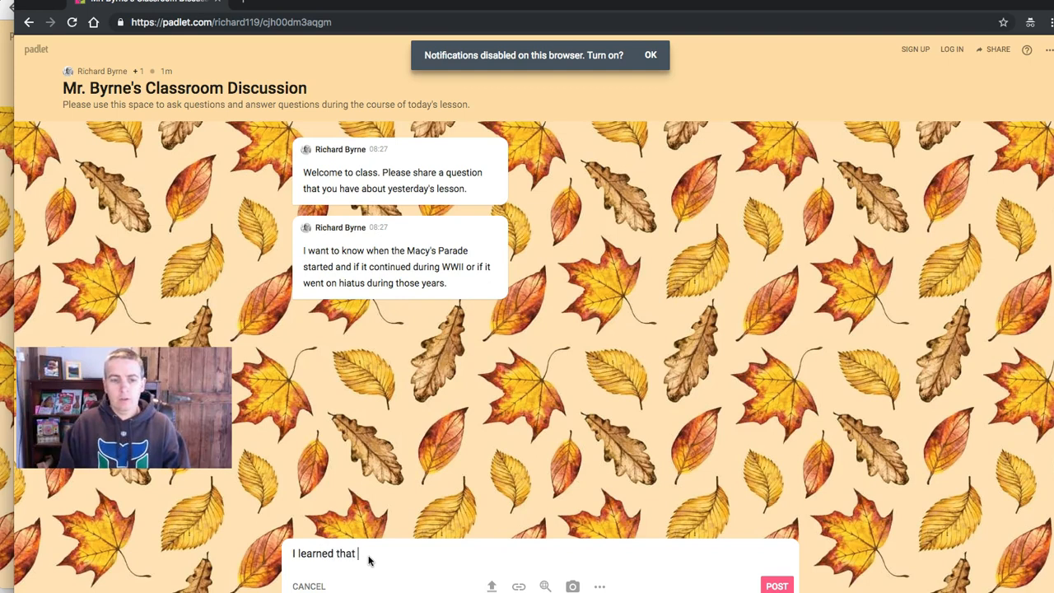
Step: Post the anonymous reply "I learned that the parade is 92 years old this year"
type("the para")
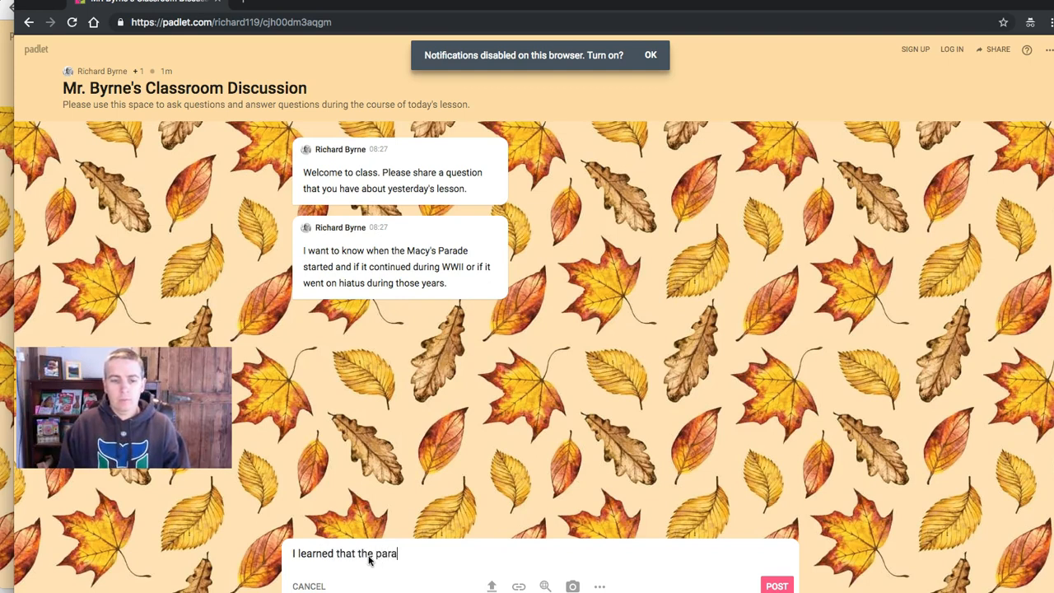
type("de is 9")
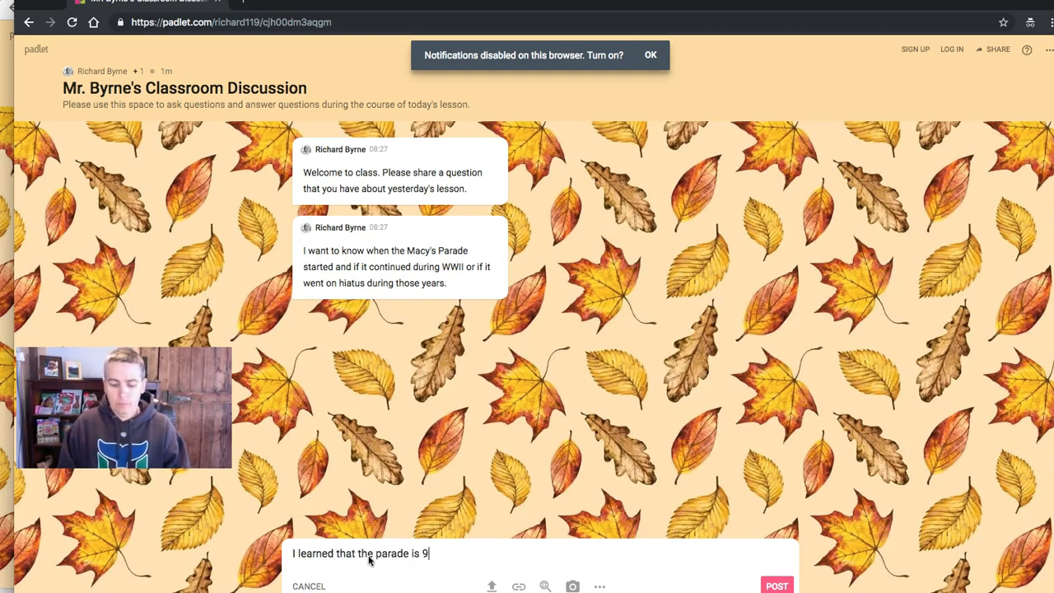
type("2 years old.")
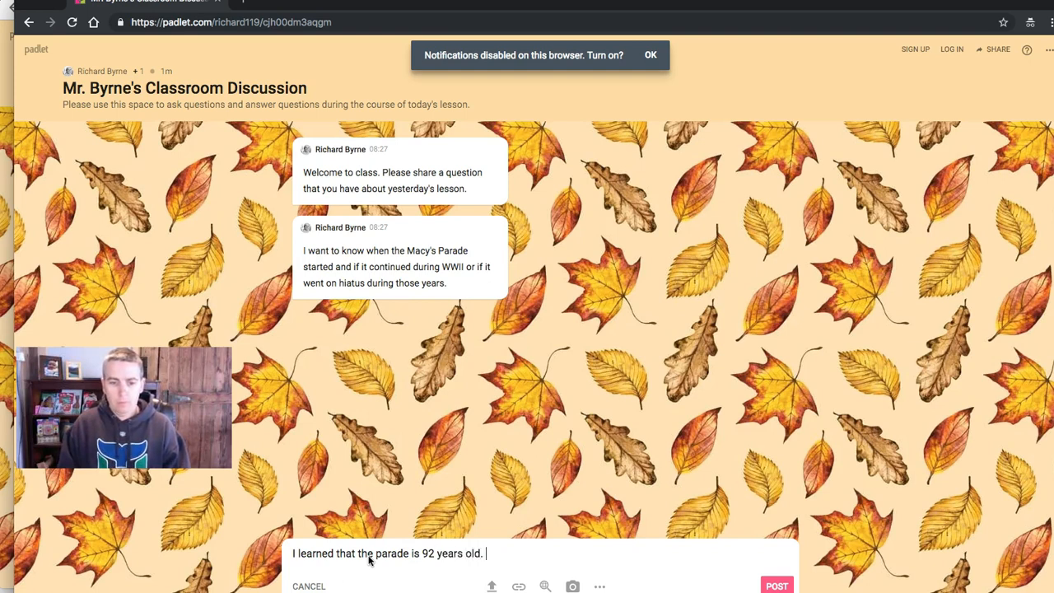
type("this year")
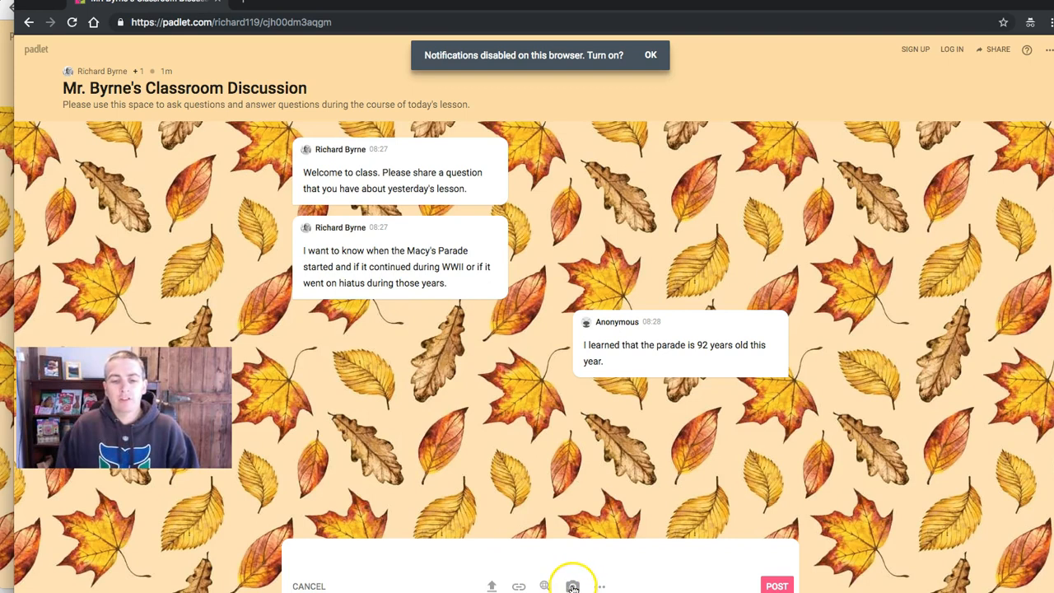
left_click(601, 587)
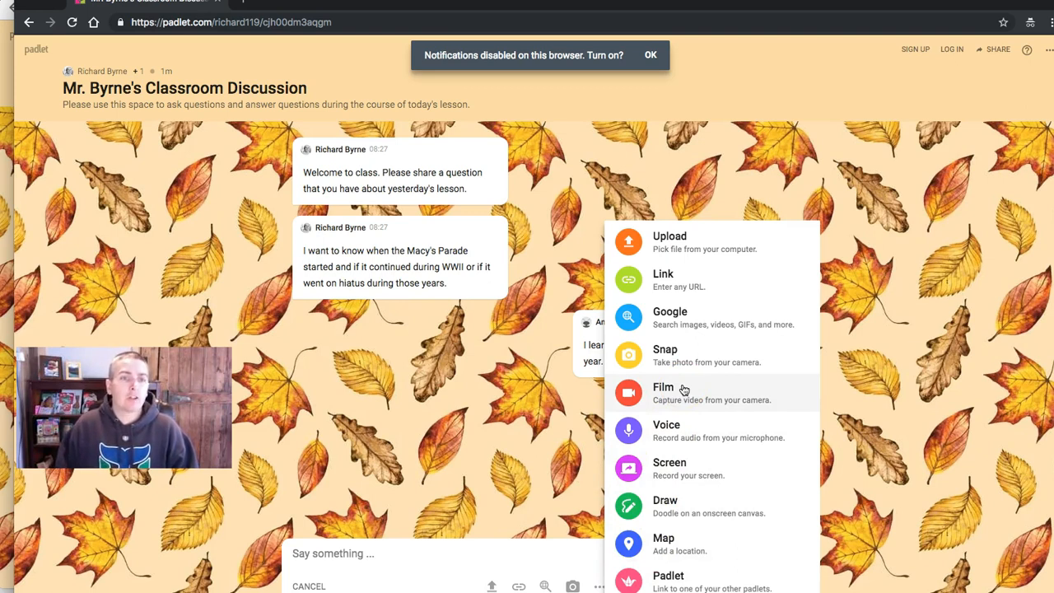
mouse_move(673, 453)
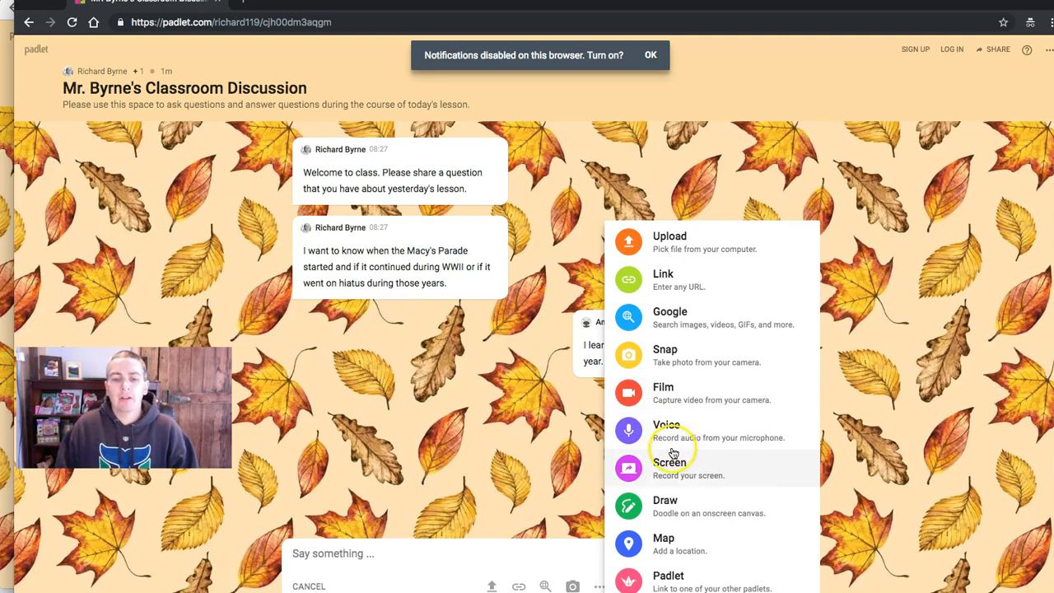
mouse_move(691, 434)
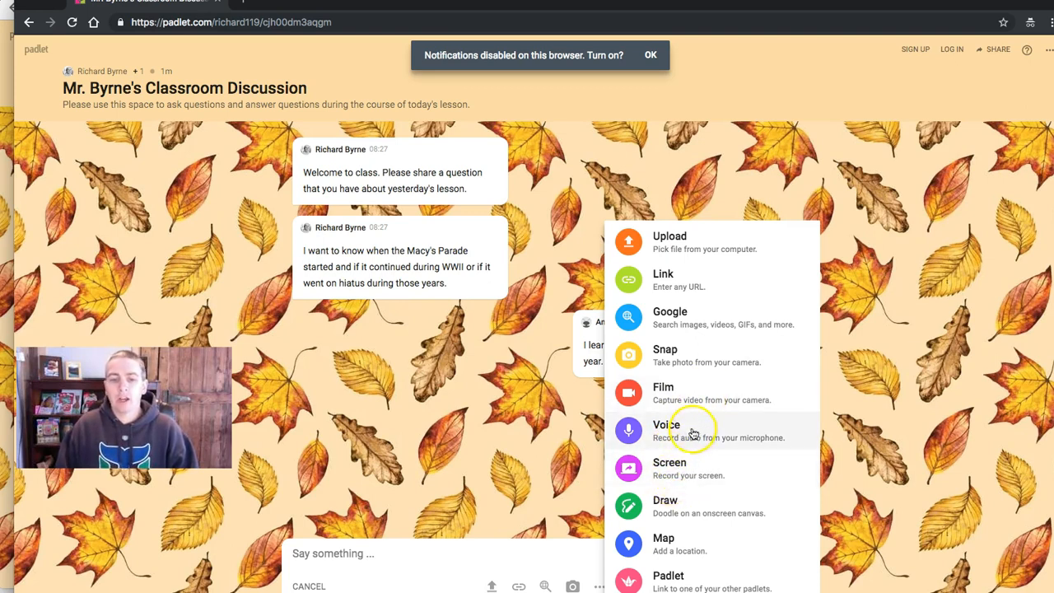
mouse_move(688, 490)
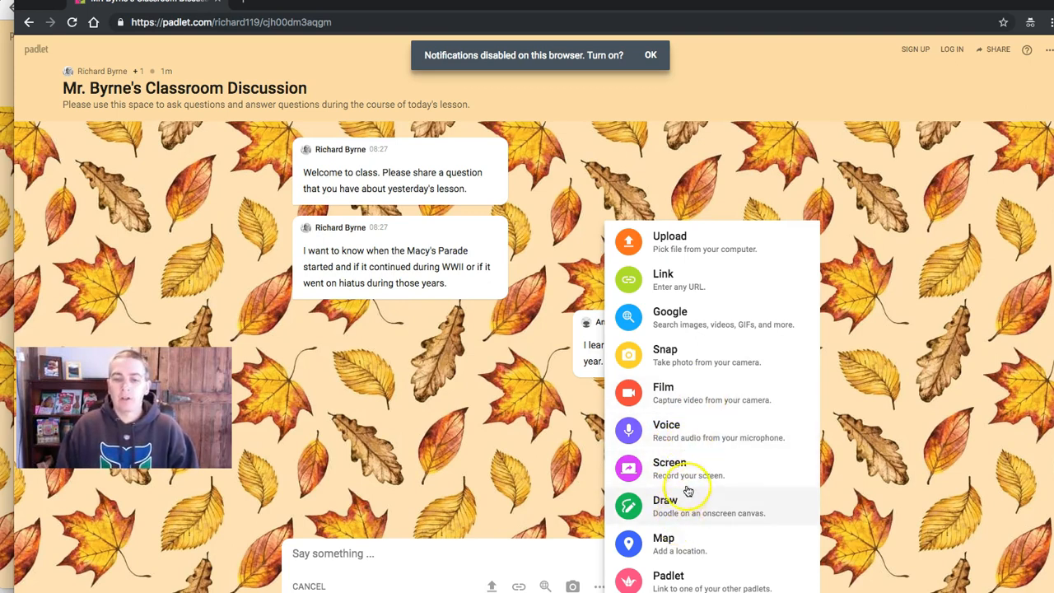
mouse_move(712, 581)
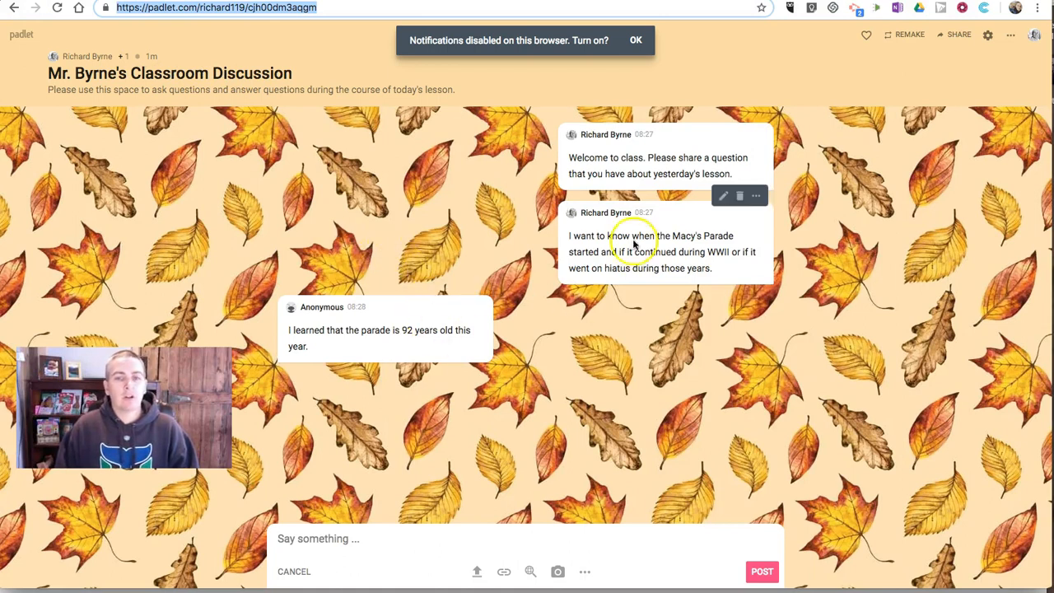
mouse_move(473, 334)
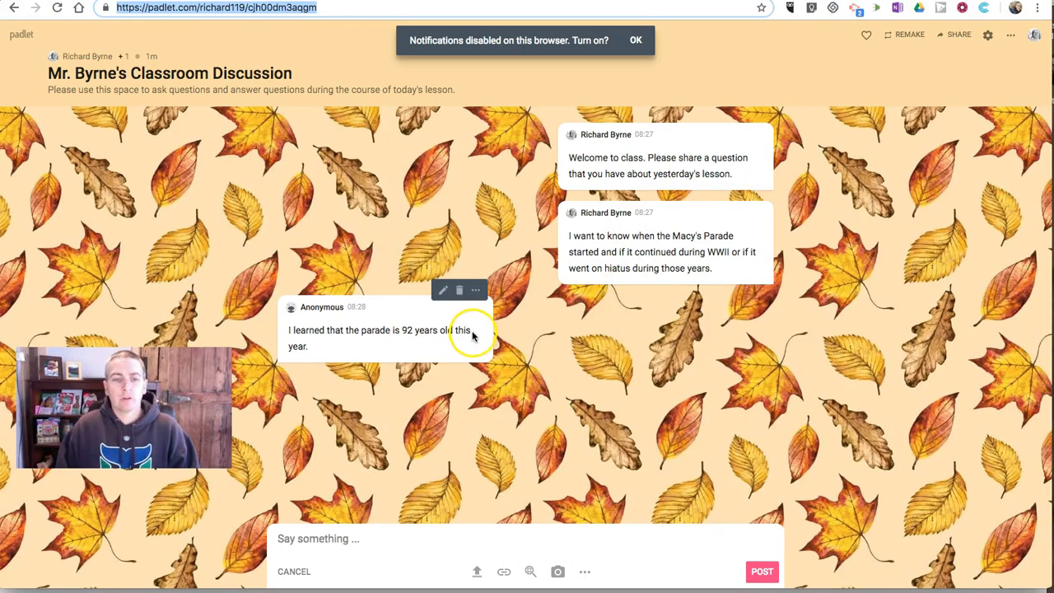
mouse_move(317, 317)
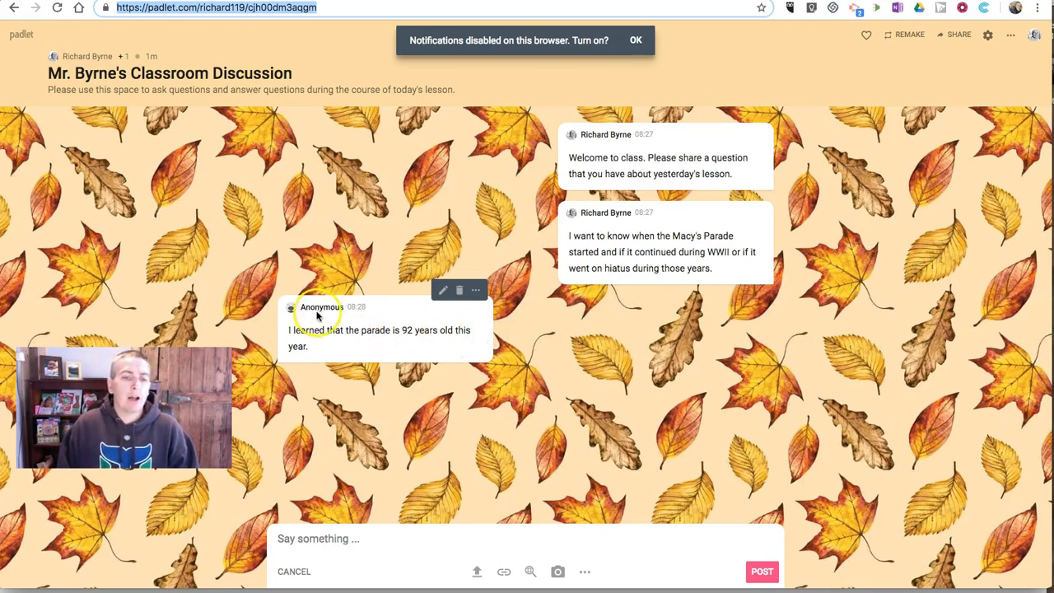
mouse_move(911, 151)
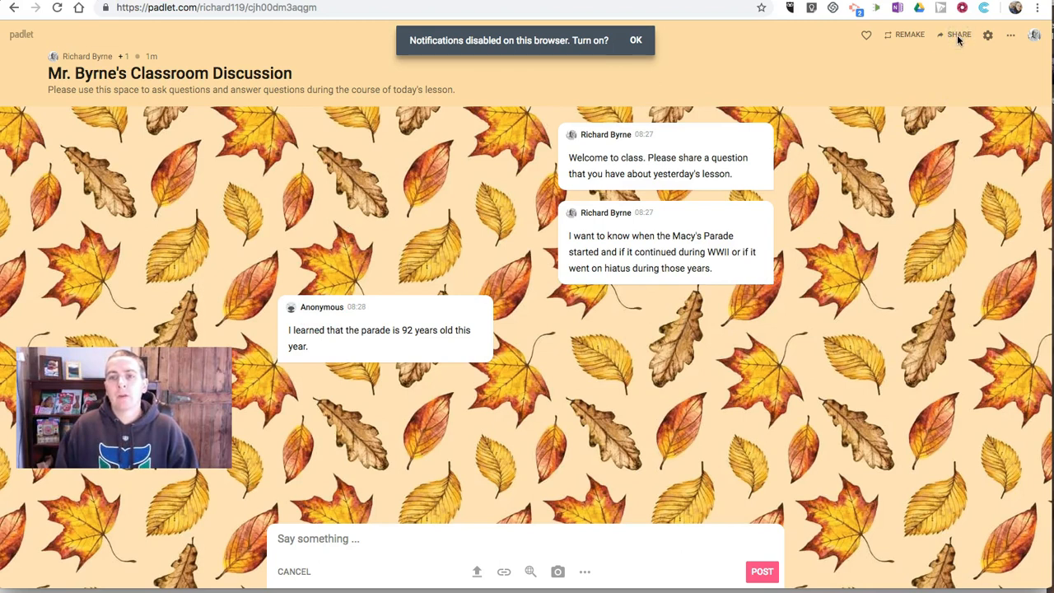
Step: Reopen sharing settings to confirm Secret privacy with Can write access
left_click(635, 40)
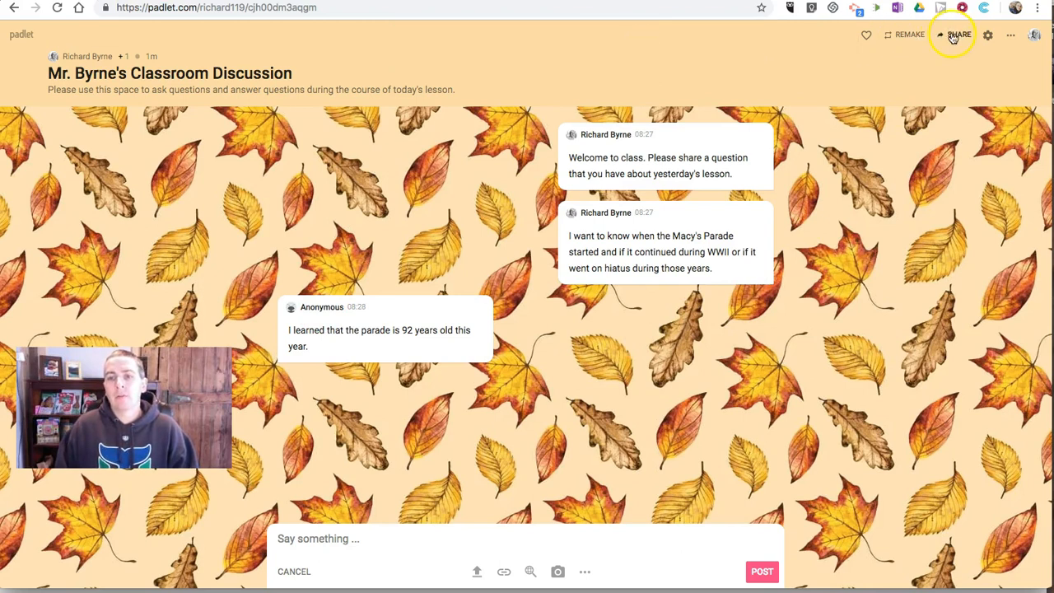
left_click(957, 35)
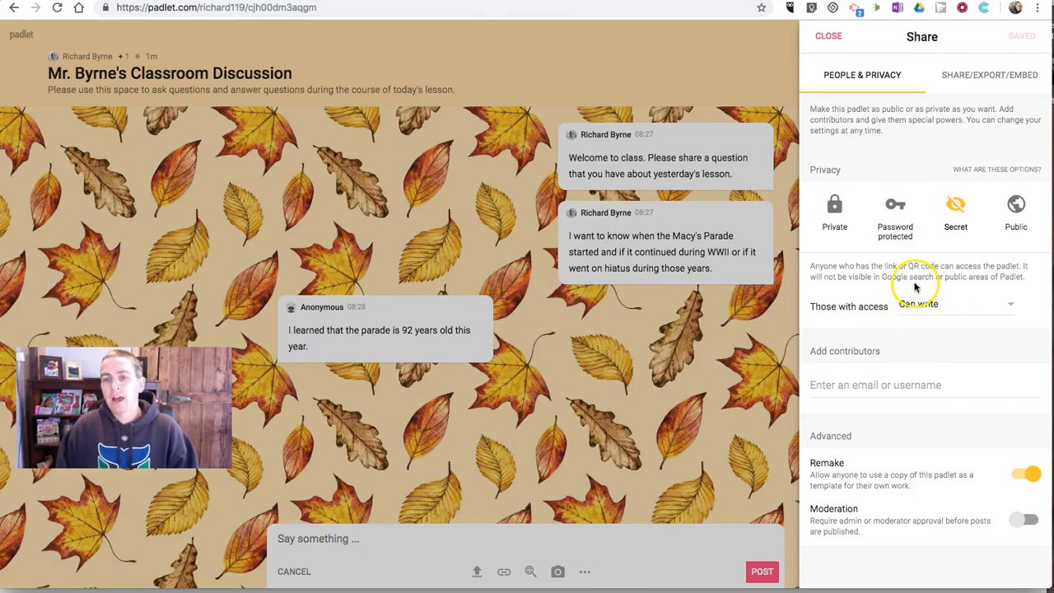
mouse_move(356, 315)
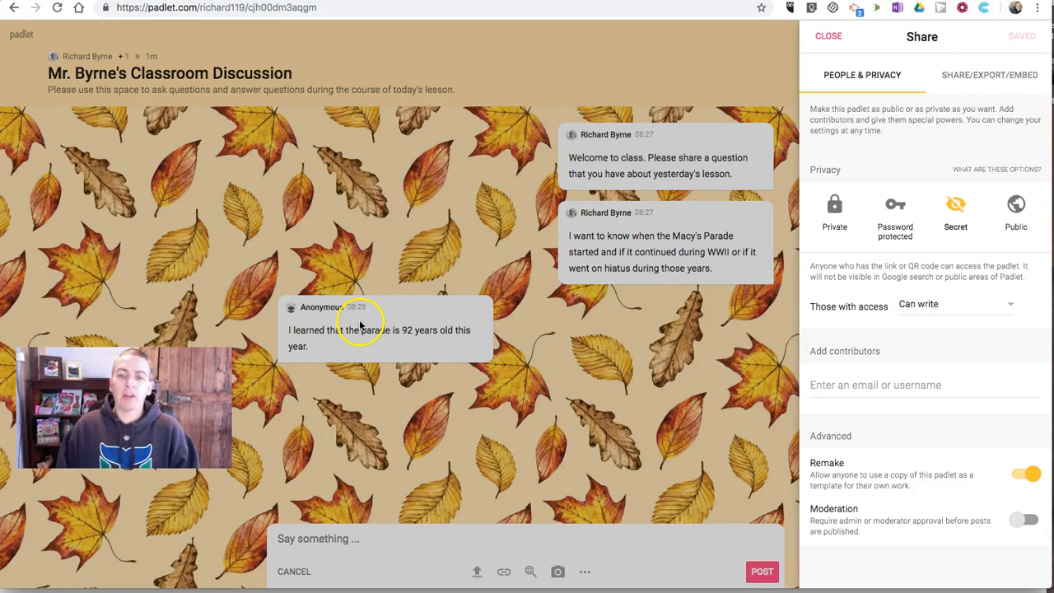
mouse_move(360, 323)
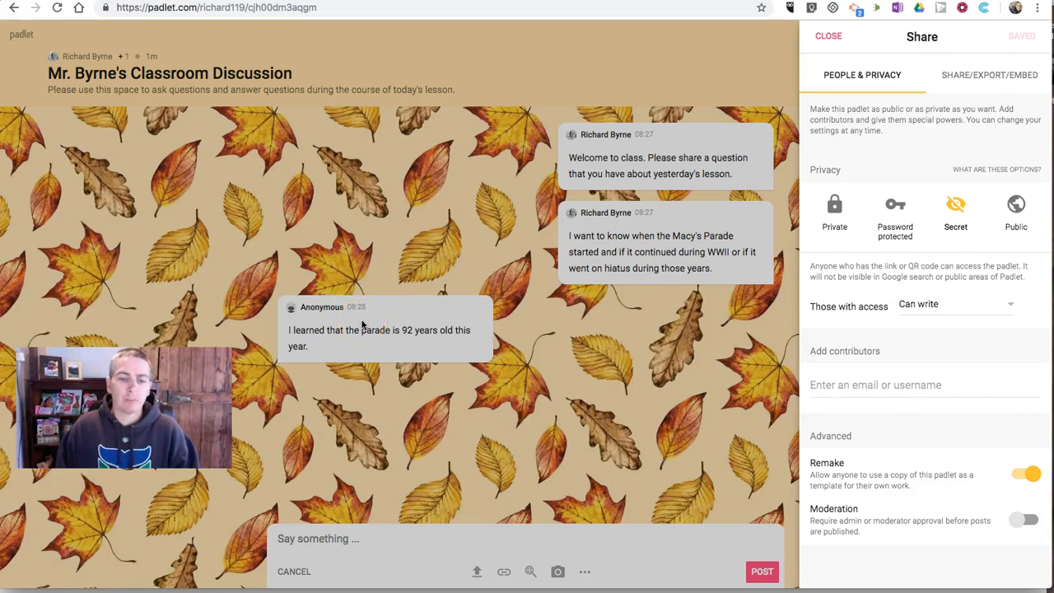